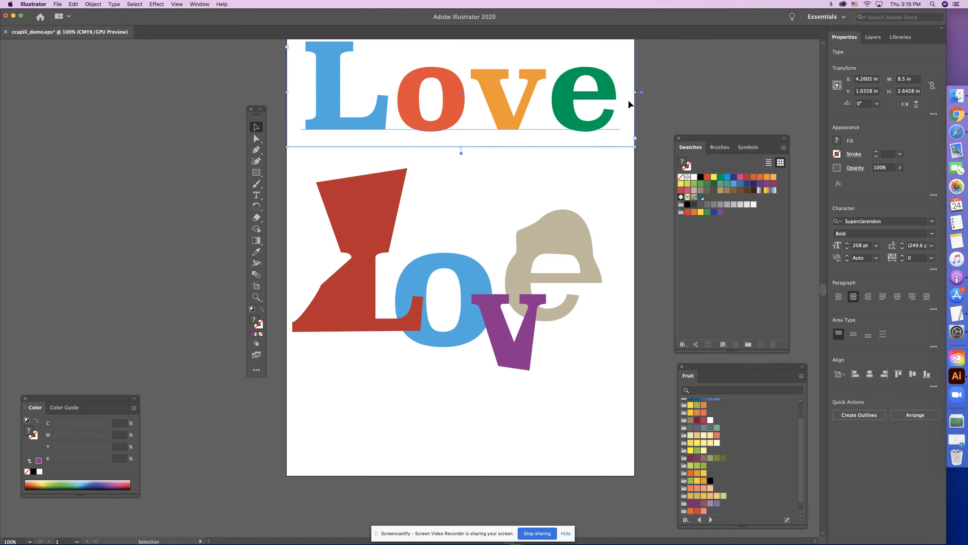
Select the Love lettering artwork and move it off the artboard to the left.
{"action": "left_click", "coordinate": [330, 369]}
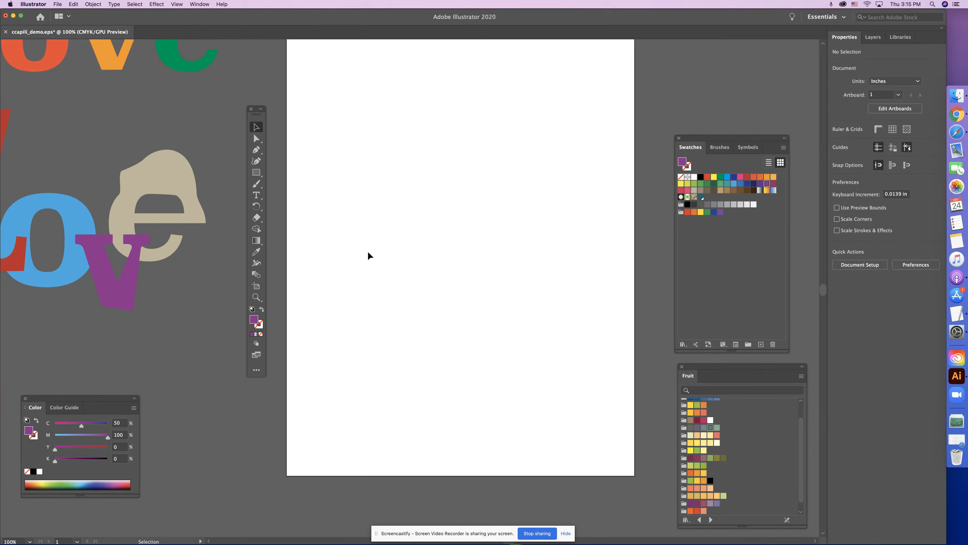
{"action": "mouse_move", "coordinate": [396, 246]}
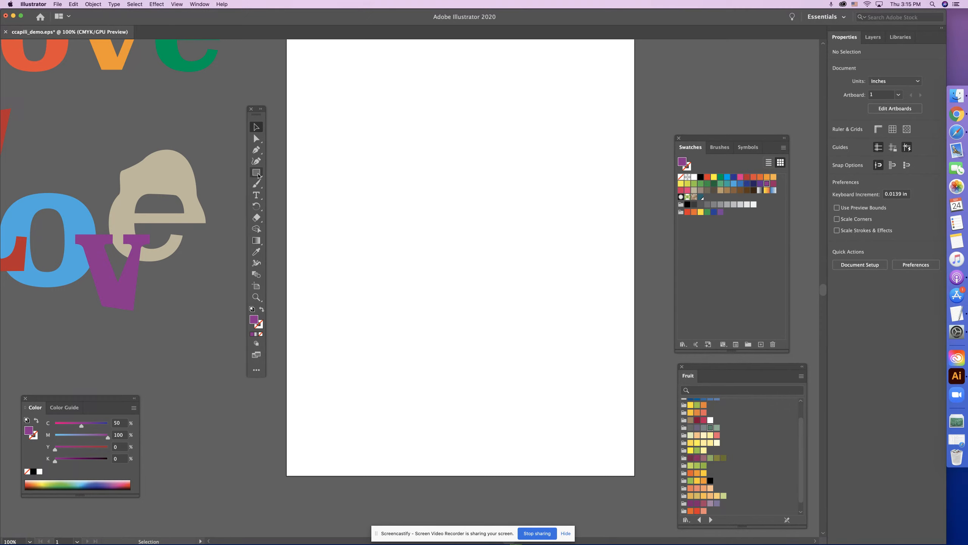
{"action": "mouse_move", "coordinate": [256, 173]}
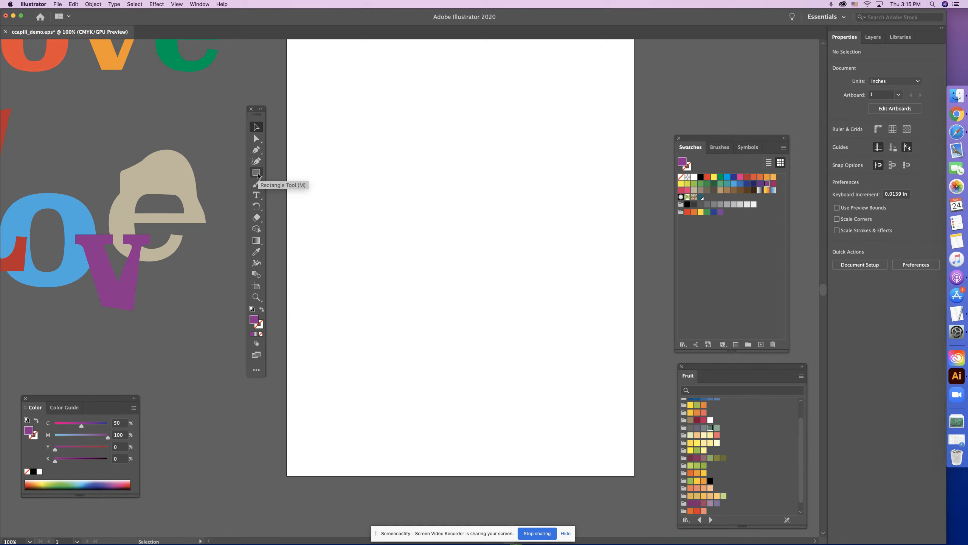
Draw an orange rectangle near the page's upper left with the Rectangle tool.
{"action": "left_click", "coordinate": [256, 172]}
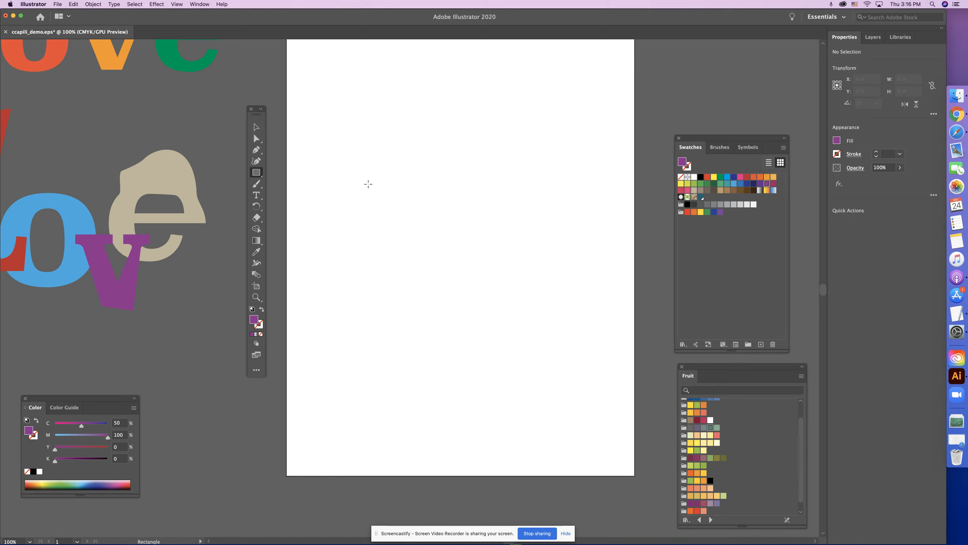
{"action": "mouse_move", "coordinate": [362, 127]}
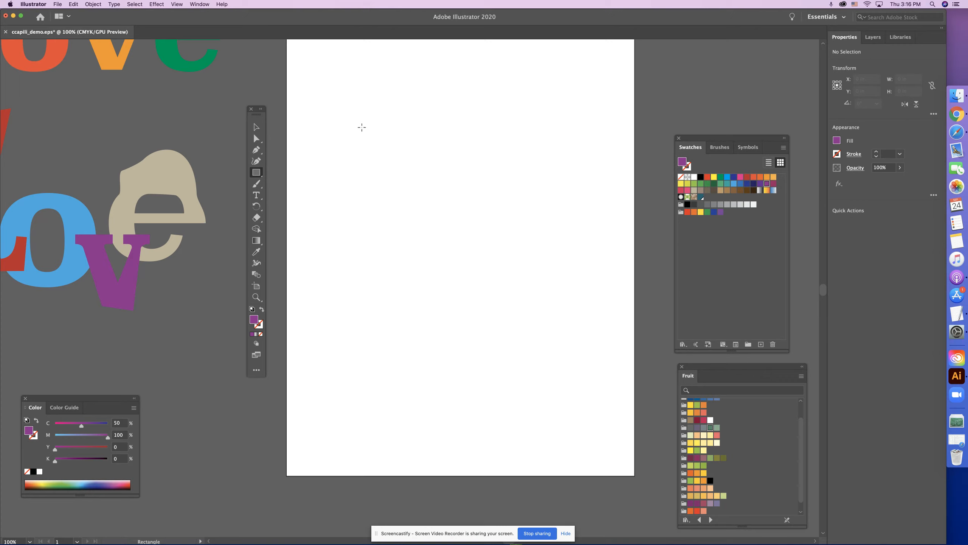
{"action": "left_click_drag", "start_coordinate": [358, 126], "coordinate": [412, 238]}
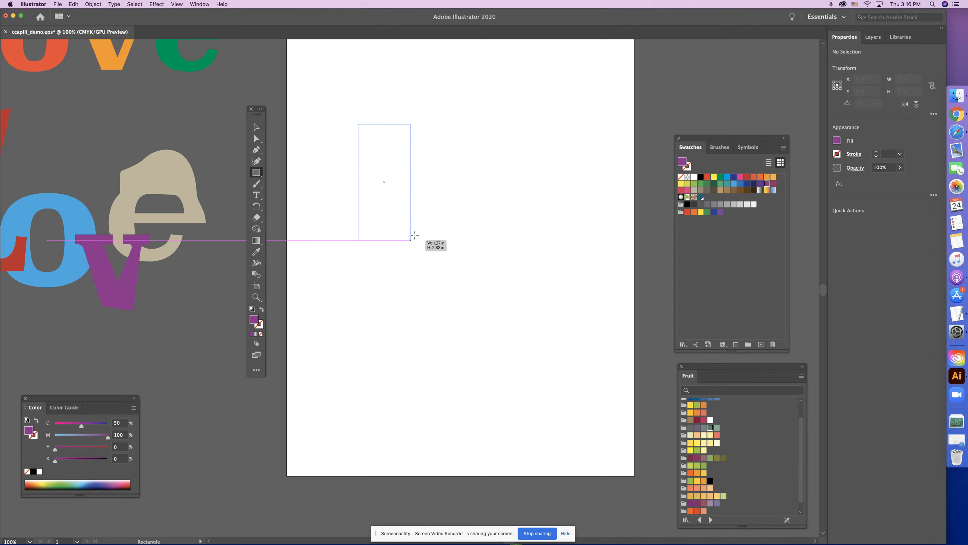
{"action": "left_click_drag", "start_coordinate": [412, 237], "coordinate": [455, 218]}
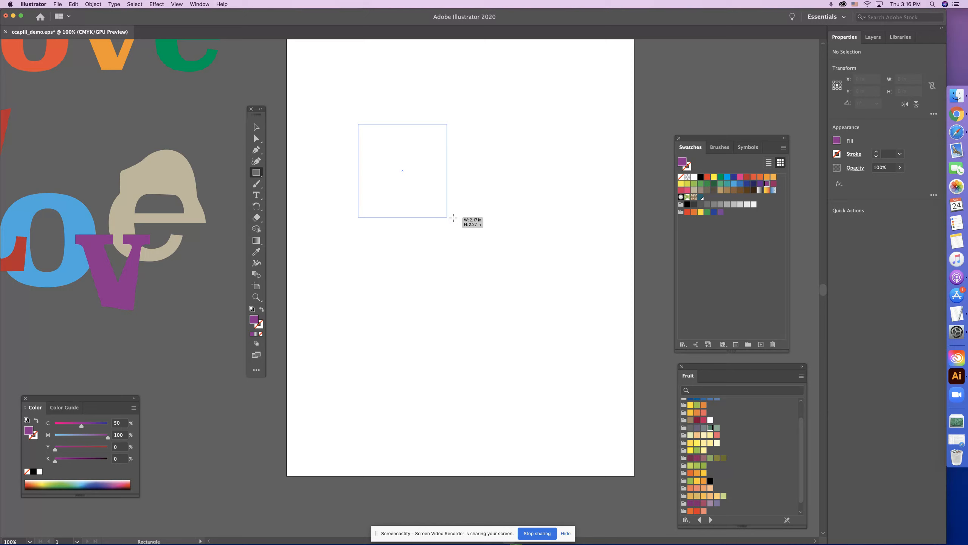
{"action": "left_click_drag", "start_coordinate": [448, 216], "coordinate": [466, 250]}
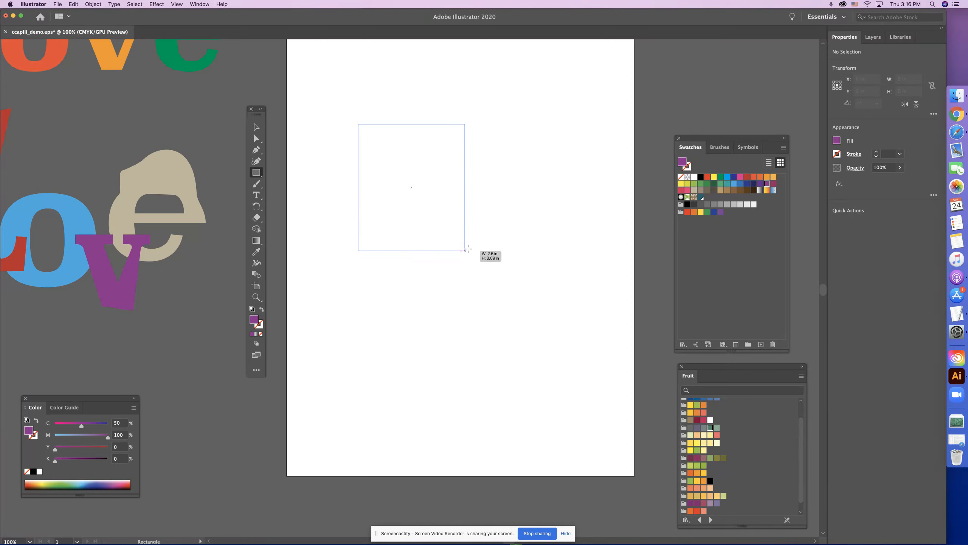
{"action": "left_click_drag", "start_coordinate": [358, 123], "coordinate": [464, 250]}
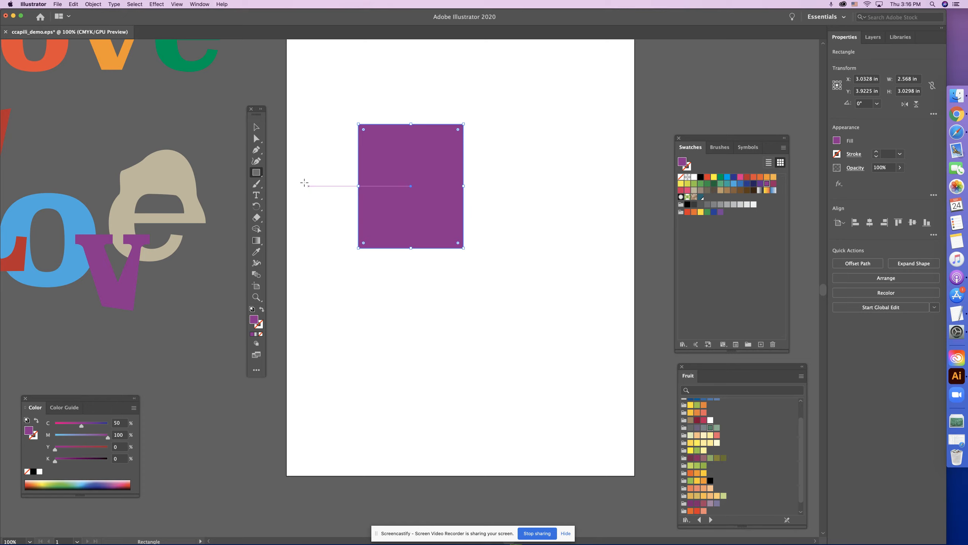
Draw a teal hexagon with the Polygon tool and move it onto the rectangle's middle.
{"action": "left_click", "coordinate": [256, 172]}
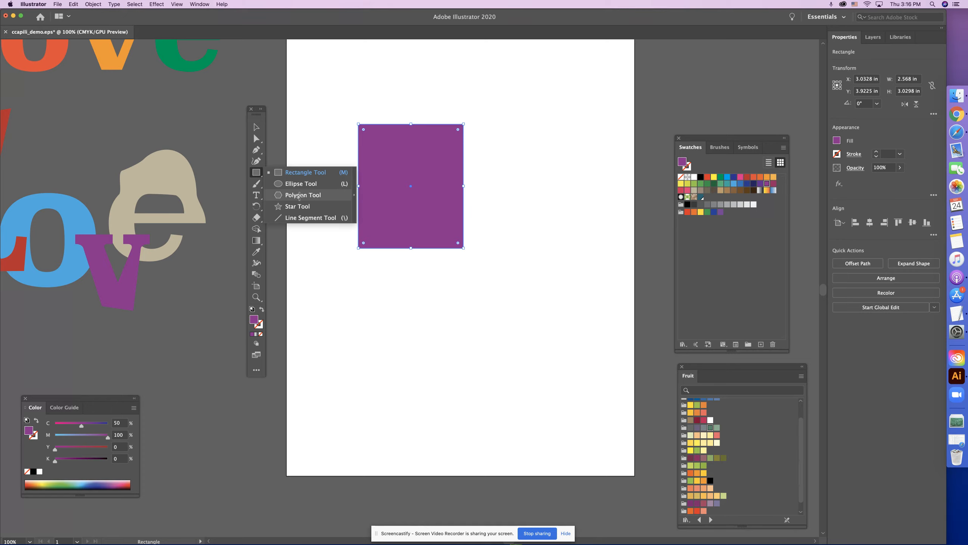
{"action": "left_click", "coordinate": [303, 194]}
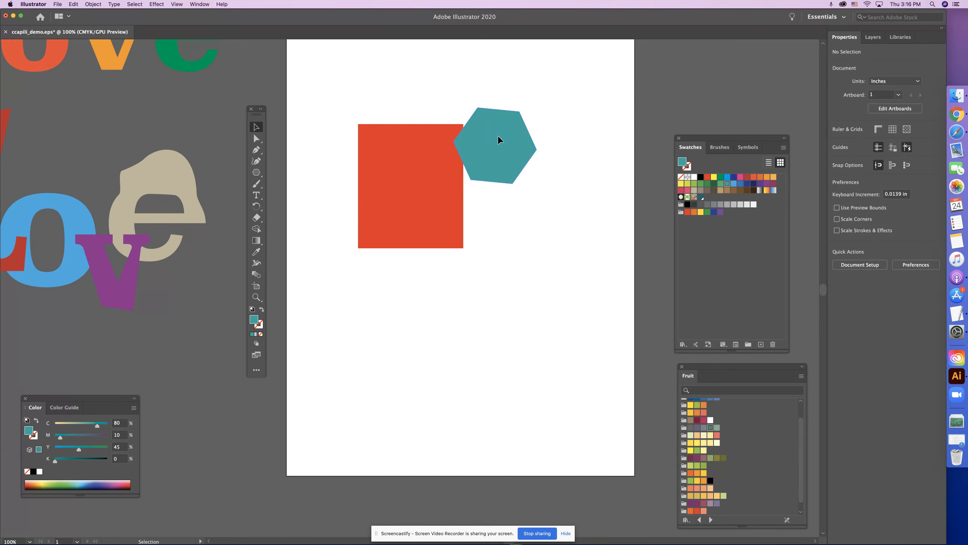
{"action": "left_click", "coordinate": [498, 140]}
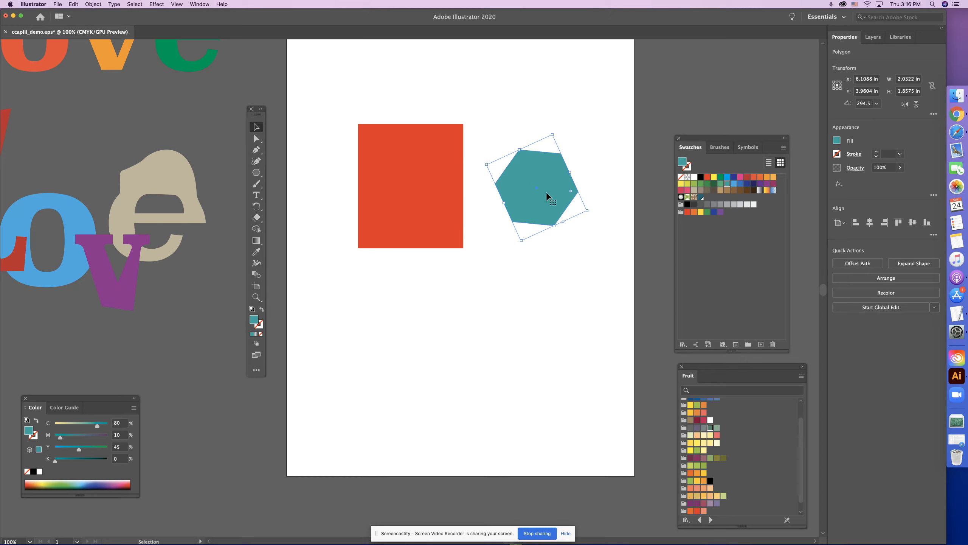
{"action": "left_click_drag", "start_coordinate": [546, 189], "coordinate": [411, 186]}
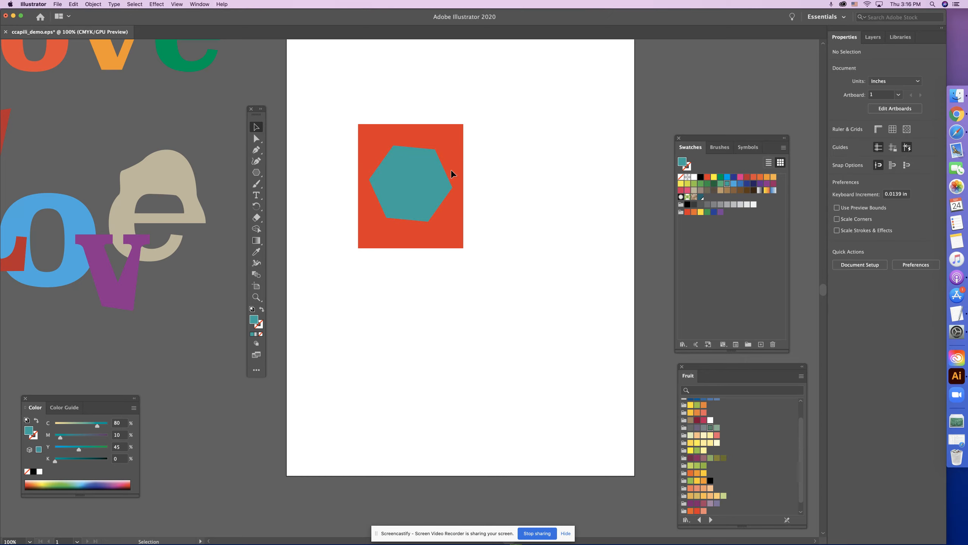
{"action": "left_click", "coordinate": [256, 172]}
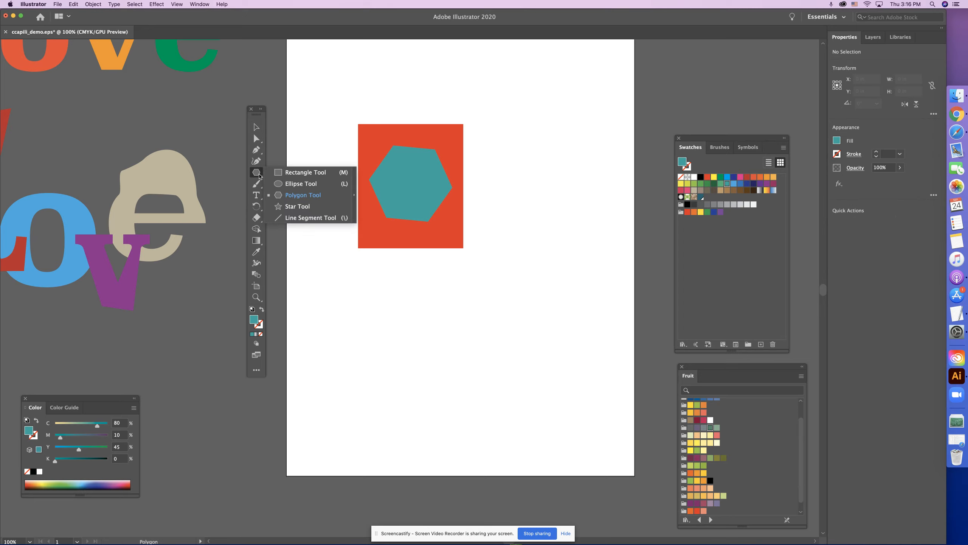
{"action": "mouse_move", "coordinate": [288, 185]}
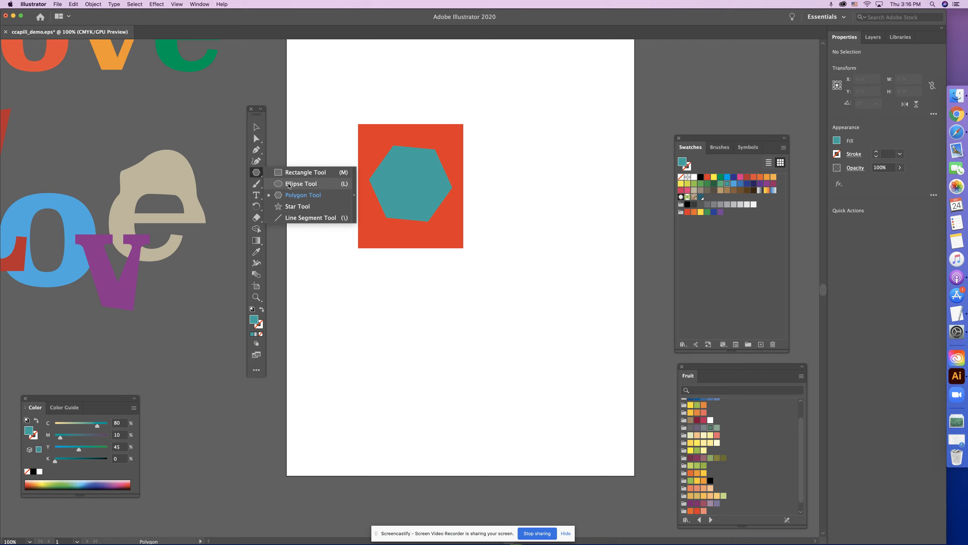
Draw a tall red rectangle along the right edge and send it to back.
{"action": "left_click", "coordinate": [301, 183]}
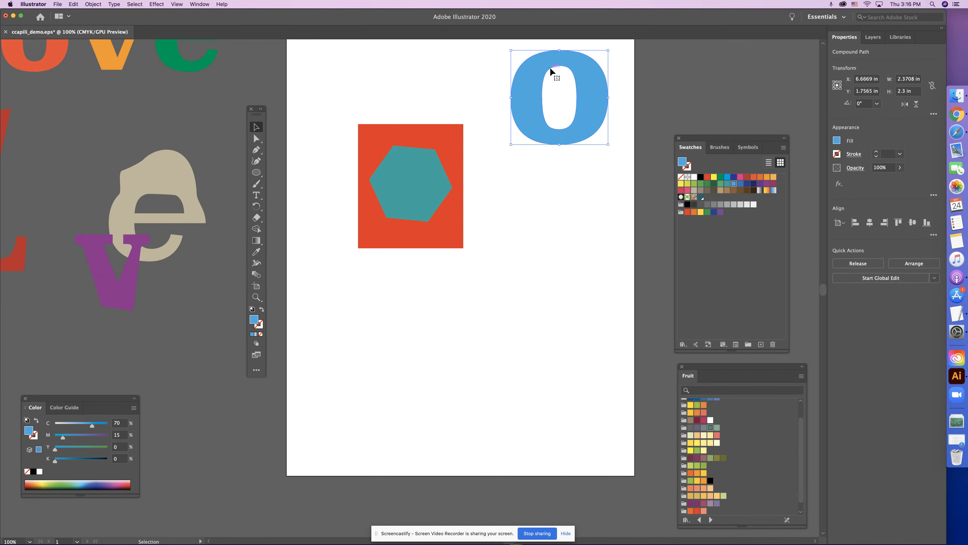
{"action": "mouse_move", "coordinate": [607, 114]}
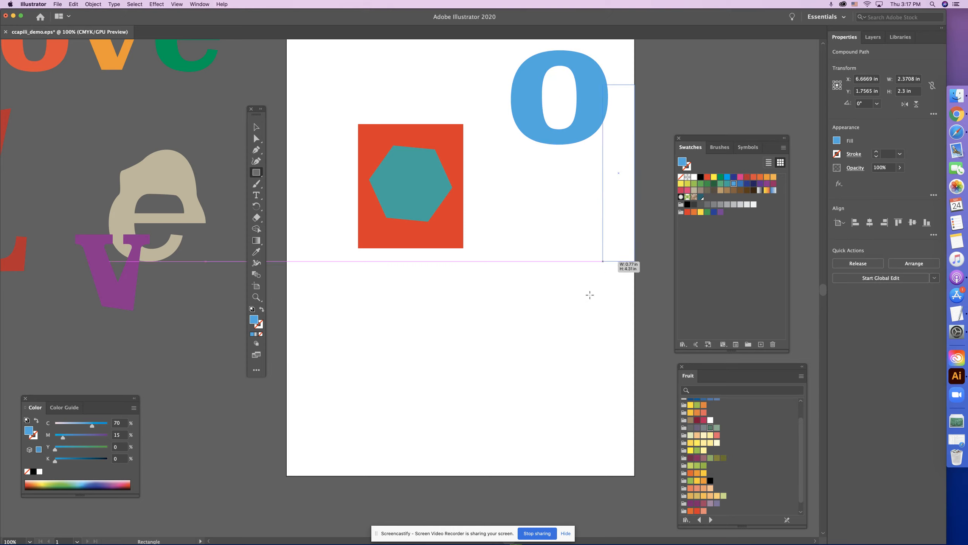
{"action": "left_click_drag", "start_coordinate": [557, 85], "coordinate": [633, 408]}
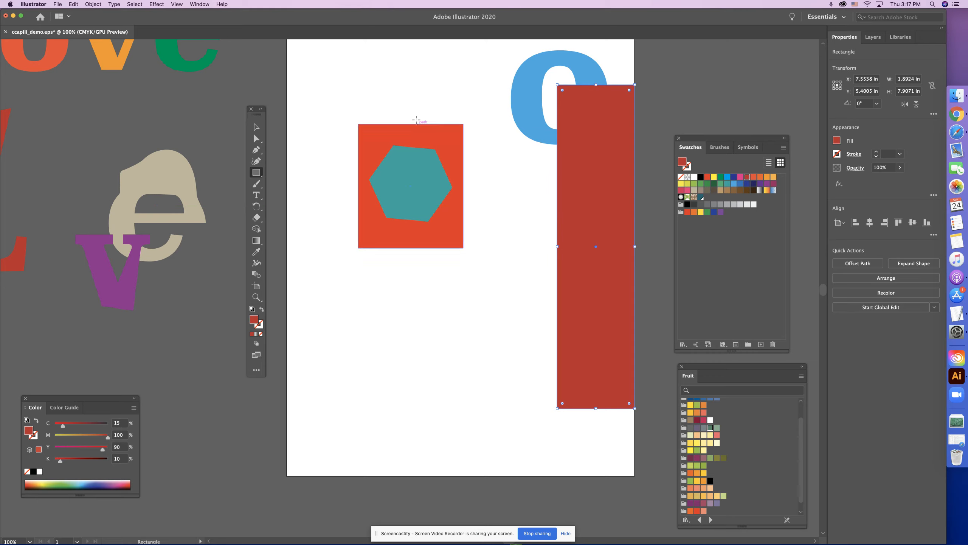
{"action": "left_click", "coordinate": [93, 4]}
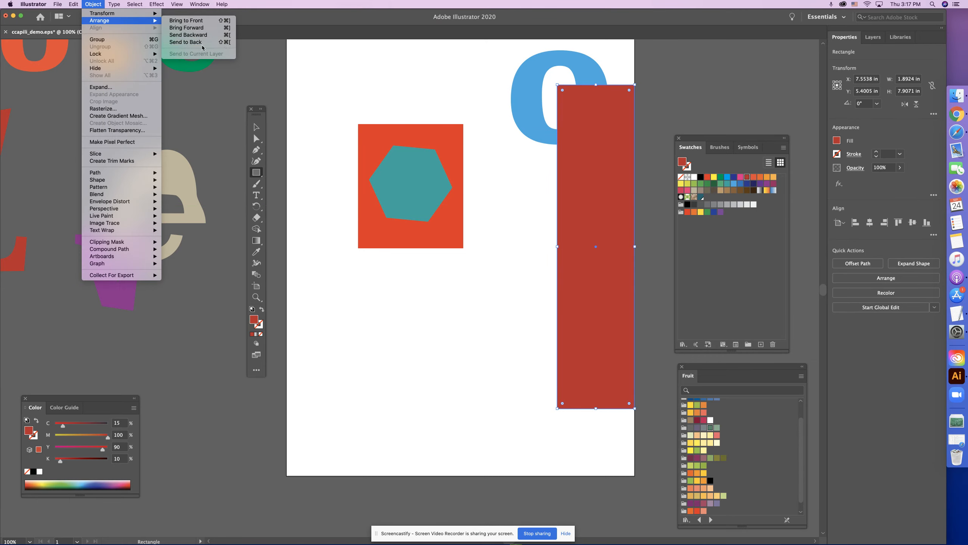
{"action": "left_click", "coordinate": [186, 42]}
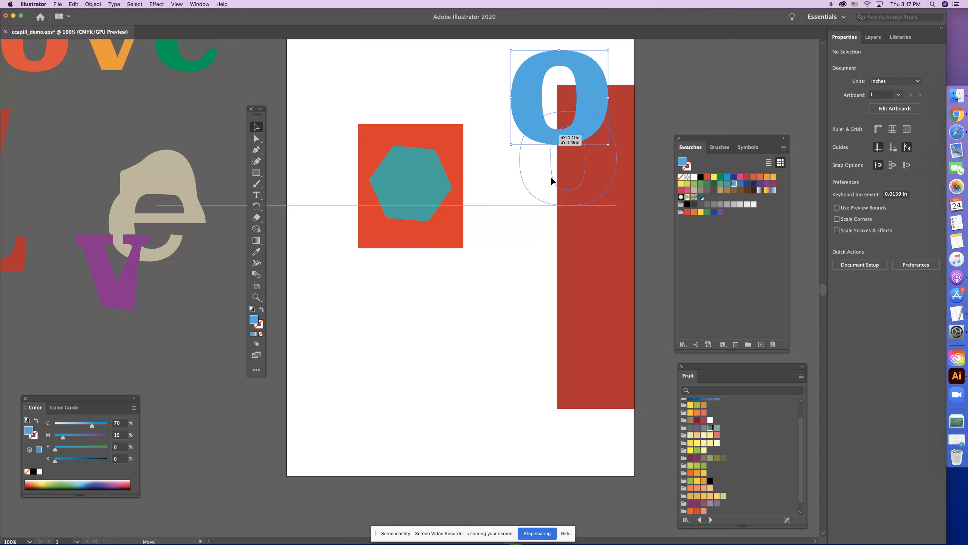
Move the blue letter o over the top of the red rectangle.
{"action": "left_click_drag", "start_coordinate": [560, 95], "coordinate": [528, 183]}
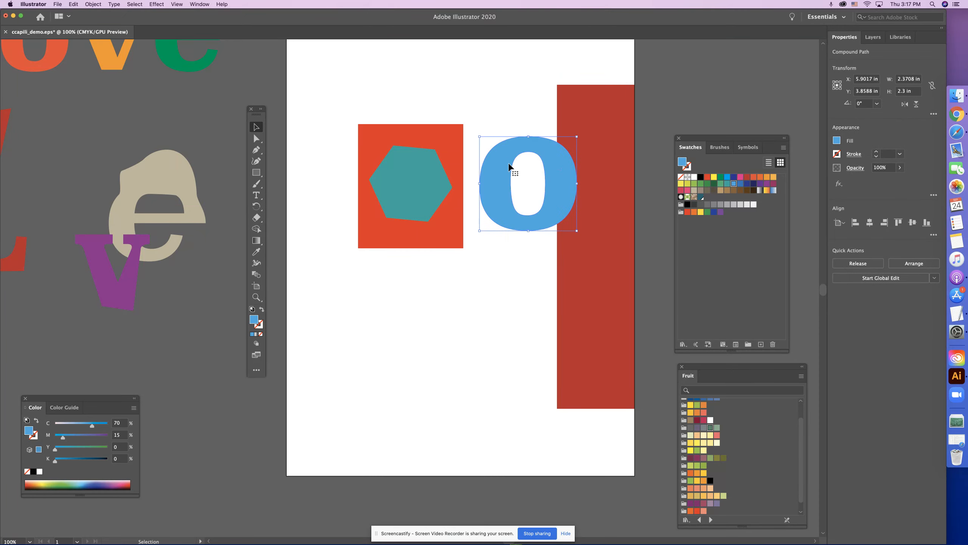
{"action": "left_click_drag", "start_coordinate": [529, 182], "coordinate": [552, 182]}
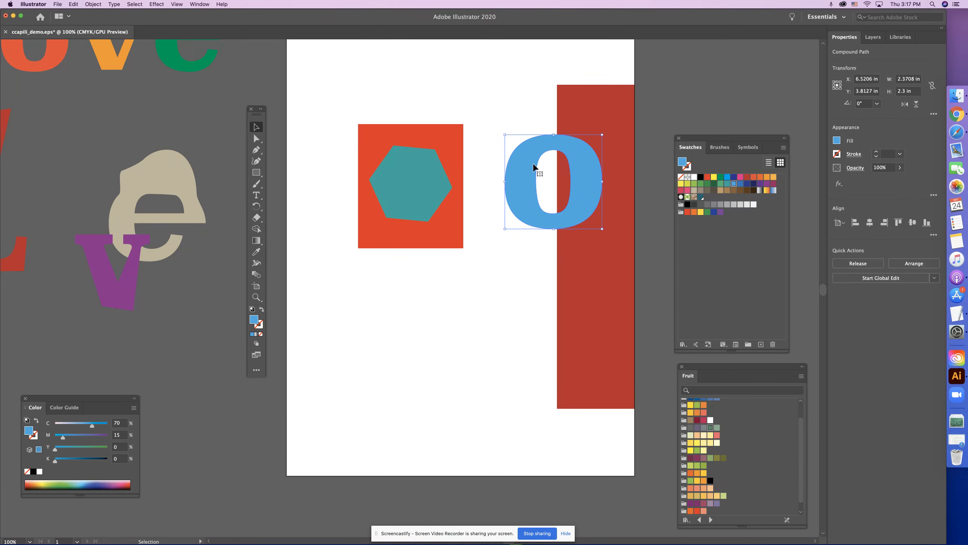
{"action": "left_click_drag", "start_coordinate": [553, 181], "coordinate": [584, 181]}
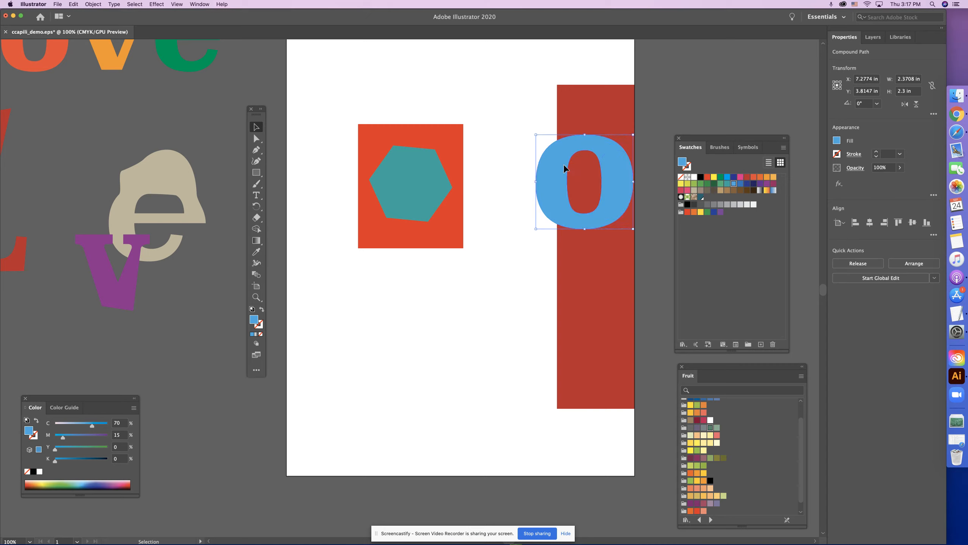
{"action": "left_click_drag", "start_coordinate": [583, 181], "coordinate": [553, 93]}
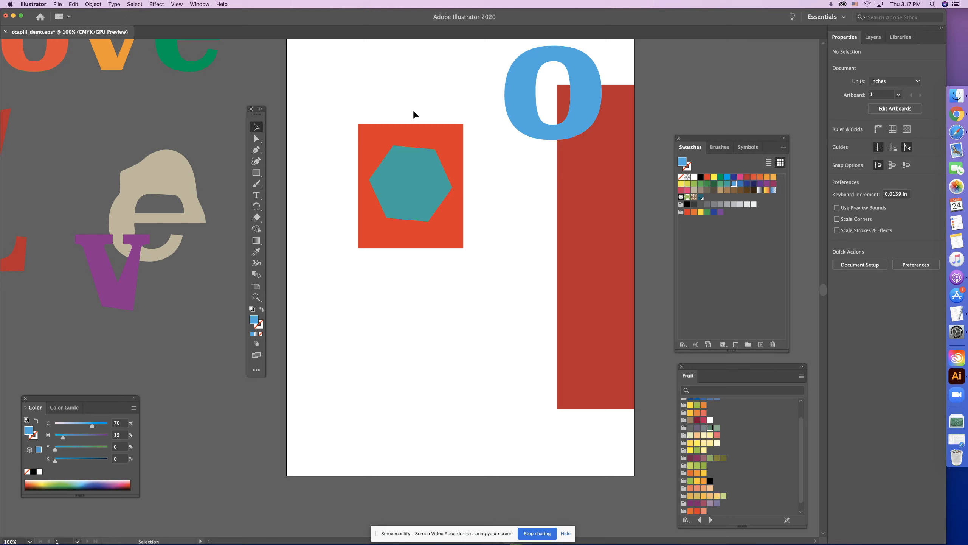
{"action": "mouse_move", "coordinate": [405, 106]}
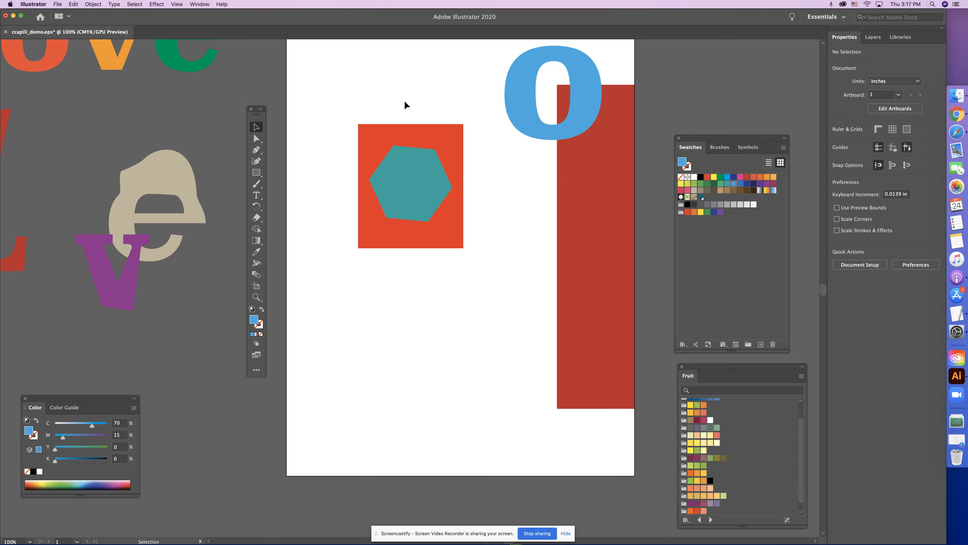
Fill the hexagon with the White swatch and nudge it with the rectangle slightly left.
{"action": "left_click", "coordinate": [410, 185]}
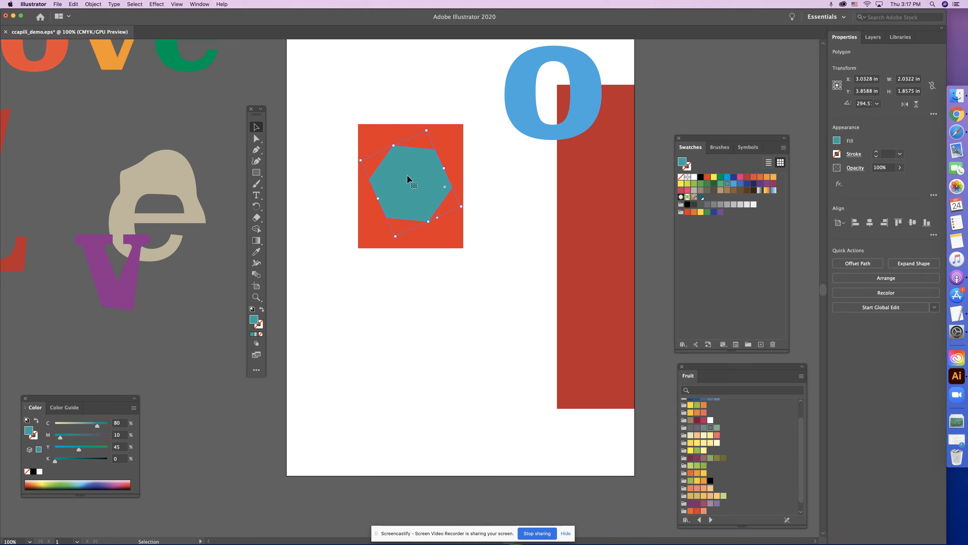
{"action": "mouse_move", "coordinate": [548, 60]}
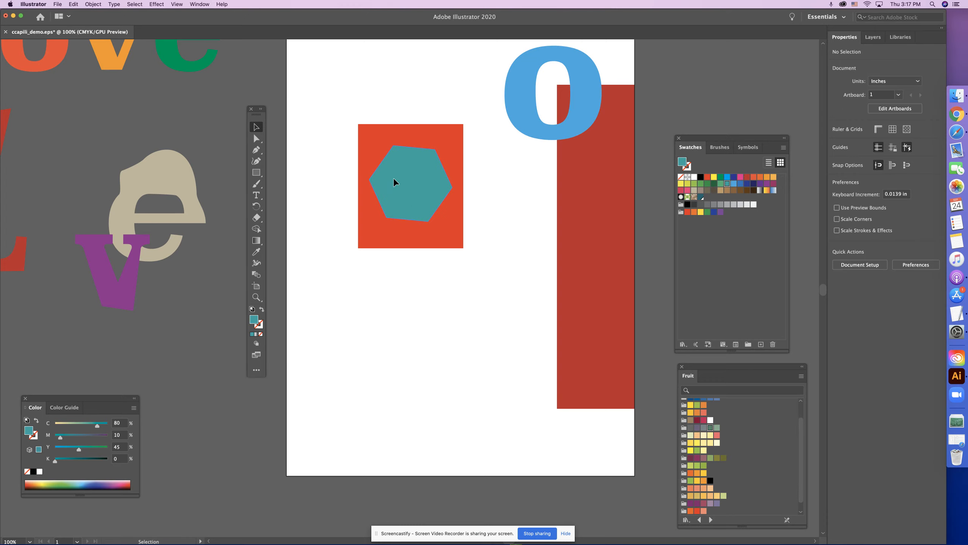
{"action": "left_click", "coordinate": [395, 182]}
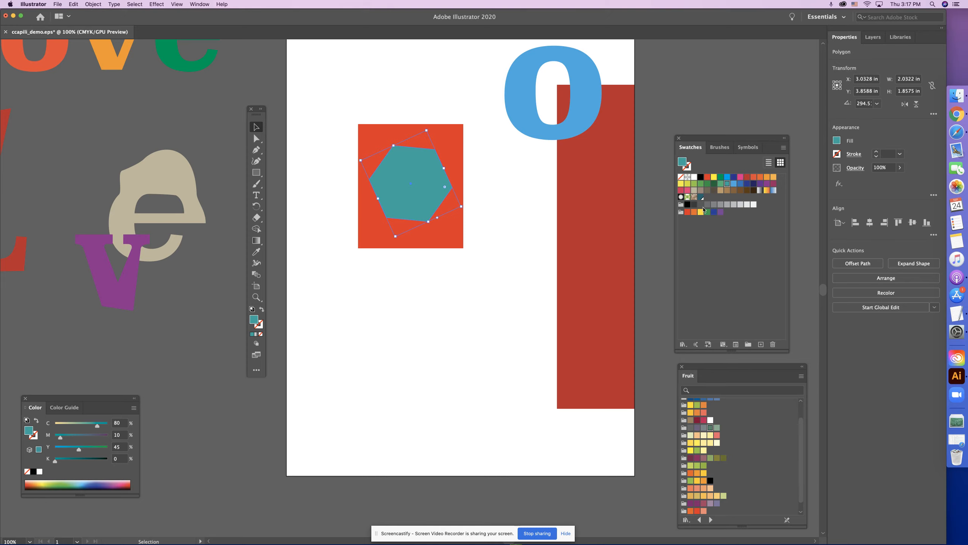
{"action": "mouse_move", "coordinate": [694, 177]}
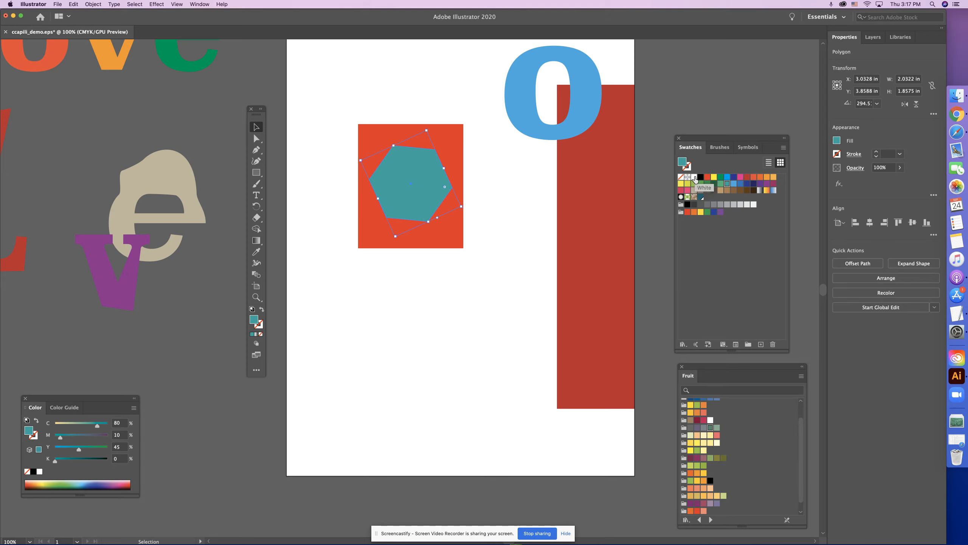
{"action": "left_click", "coordinate": [695, 177]}
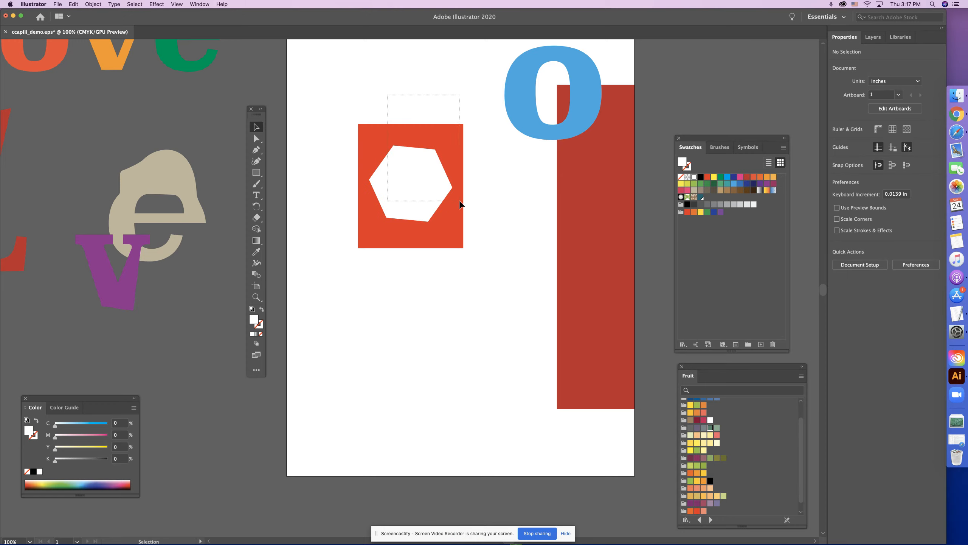
{"action": "left_click", "coordinate": [432, 192]}
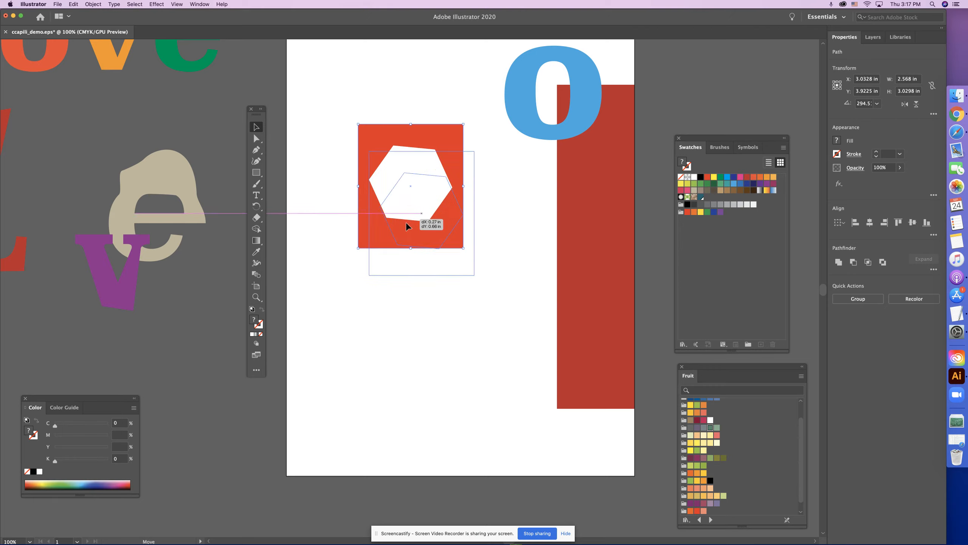
{"action": "left_click_drag", "start_coordinate": [408, 185], "coordinate": [528, 251]}
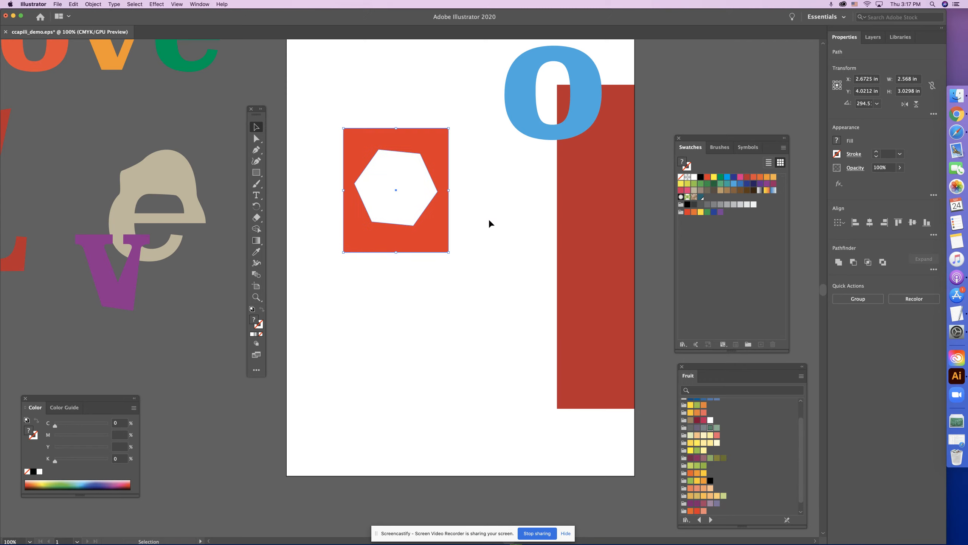
Duplicate the orange rectangle and white hexagon pair, placing the copy below the first.
{"action": "left_click", "coordinate": [256, 138]}
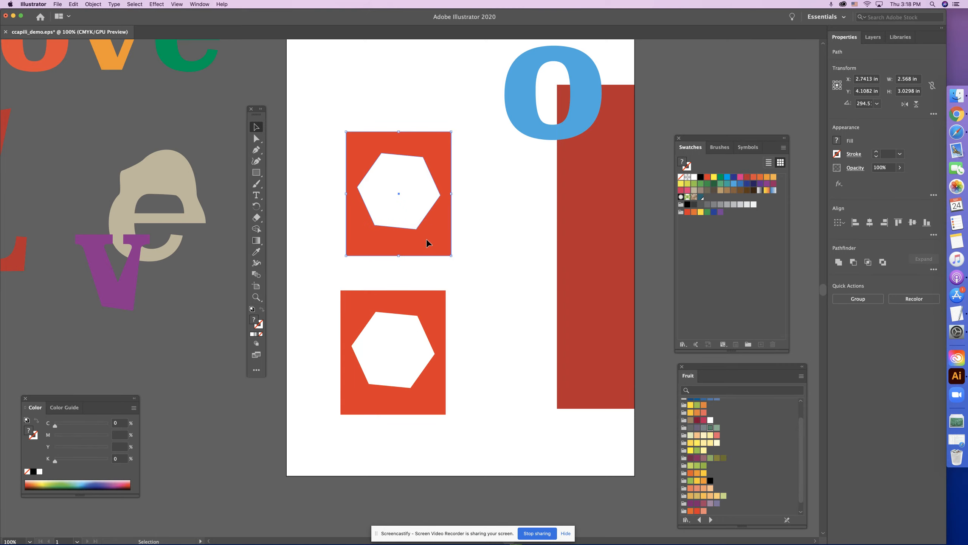
{"action": "left_click_drag", "start_coordinate": [398, 194], "coordinate": [522, 204]}
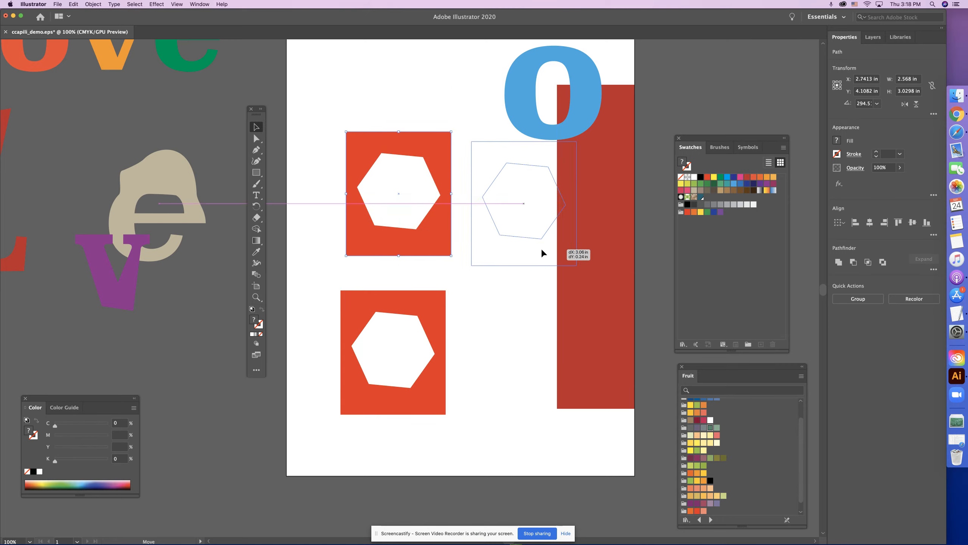
{"action": "left_click_drag", "start_coordinate": [522, 204], "coordinate": [548, 213]}
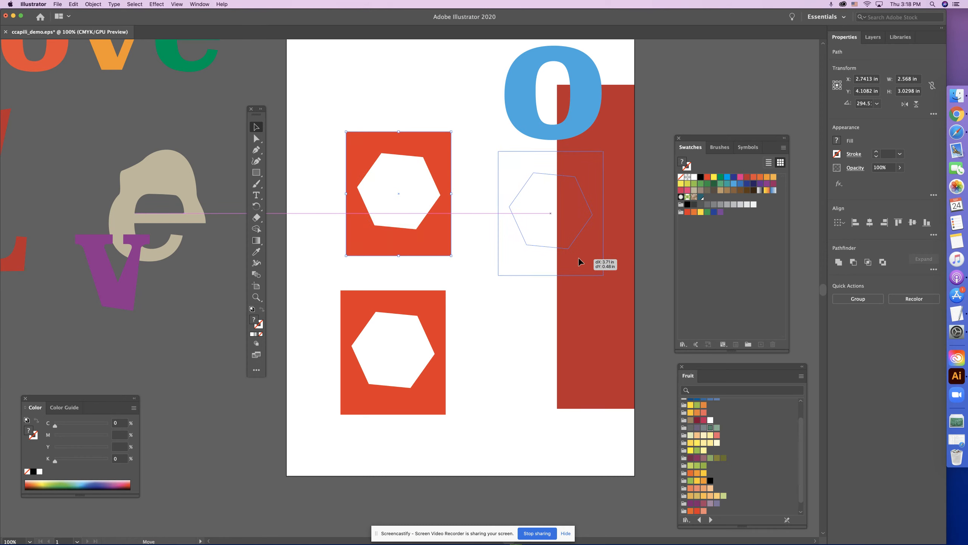
{"action": "left_click_drag", "start_coordinate": [398, 195], "coordinate": [550, 213]}
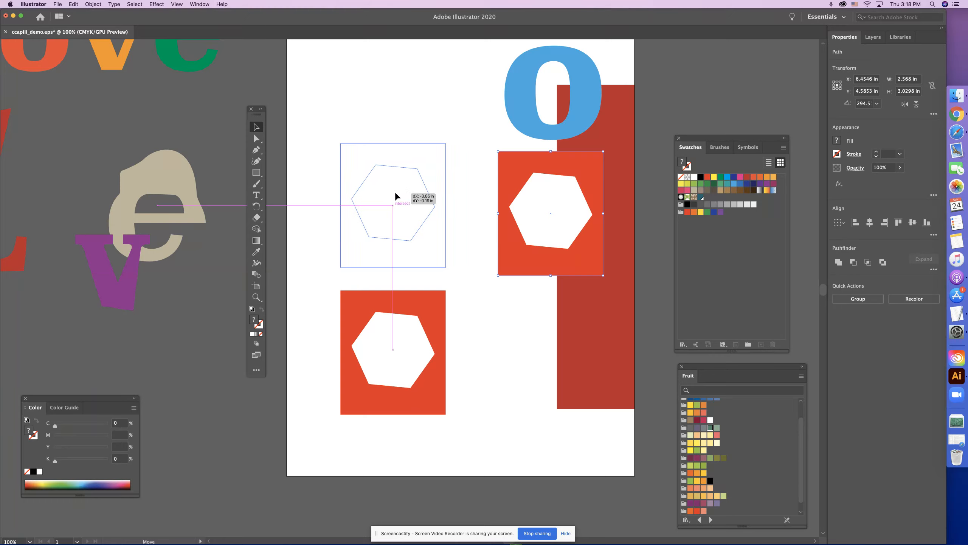
{"action": "left_click", "coordinate": [466, 336]}
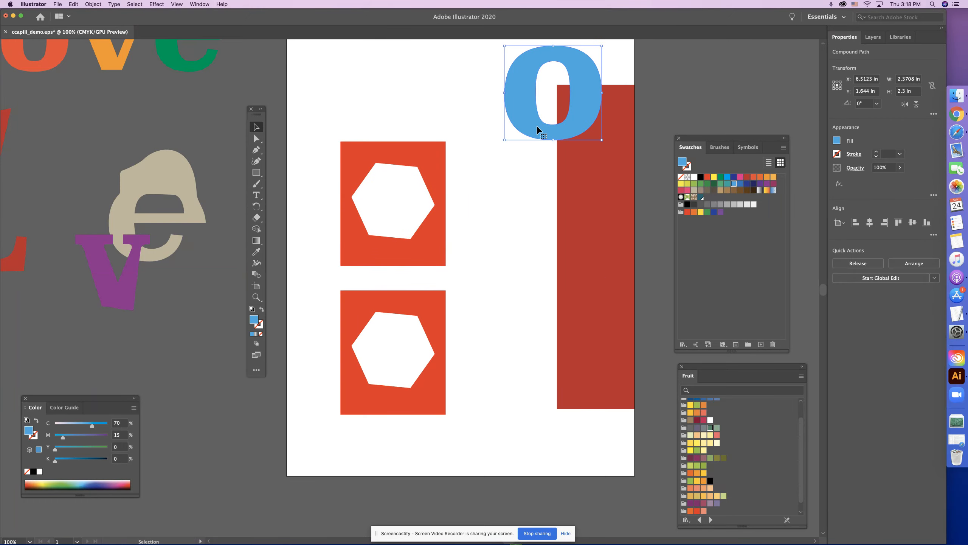
Fill the lower hexagon with a blue swatch and drag it back inside its rectangle.
{"action": "left_click", "coordinate": [456, 343]}
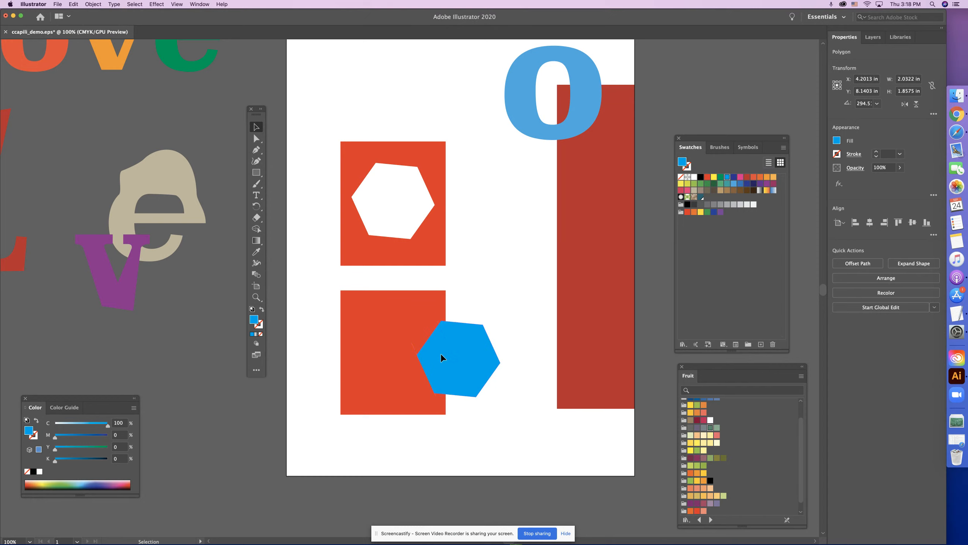
{"action": "left_click_drag", "start_coordinate": [442, 358], "coordinate": [391, 351]}
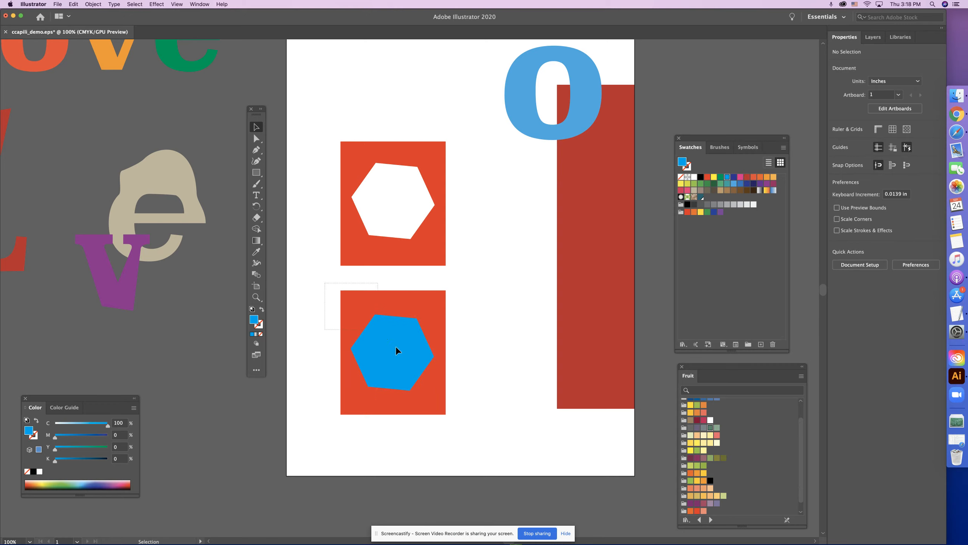
Select the lower rectangle and hexagon and apply Object > Compound Path > Make.
{"action": "left_click", "coordinate": [397, 351]}
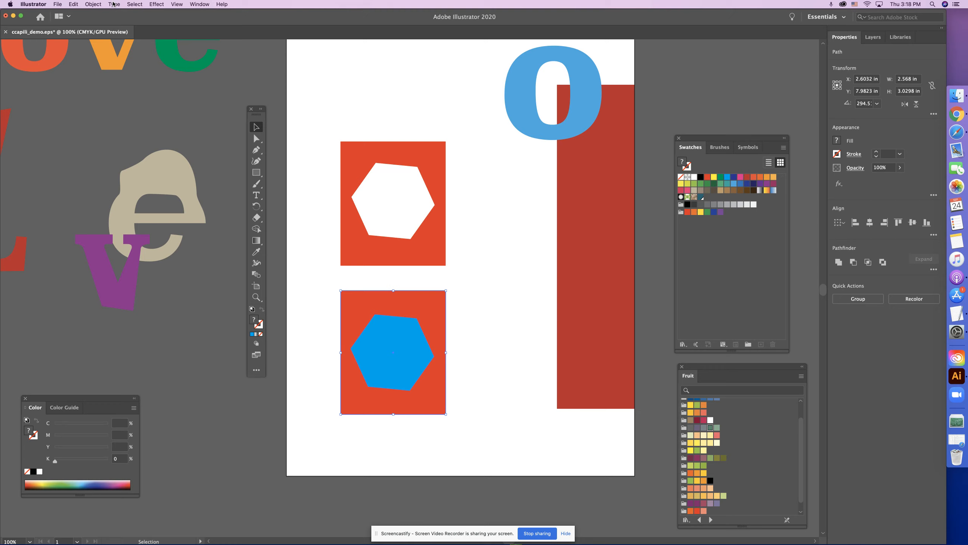
{"action": "left_click", "coordinate": [92, 4]}
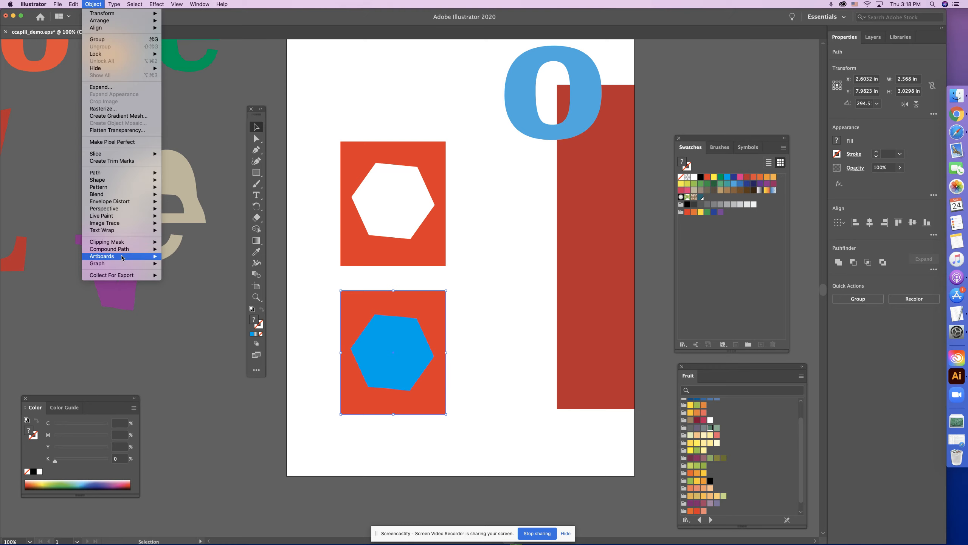
{"action": "mouse_move", "coordinate": [110, 248]}
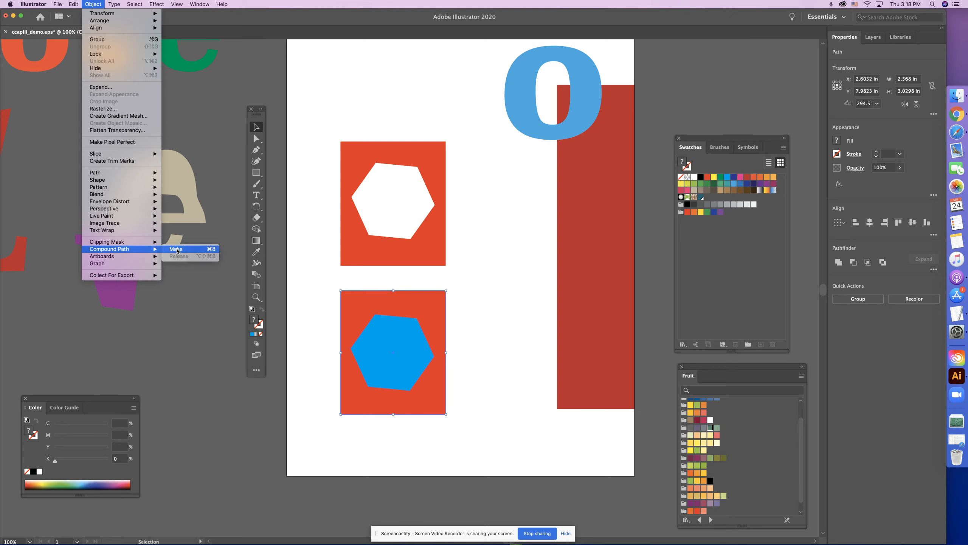
{"action": "left_click", "coordinate": [175, 249]}
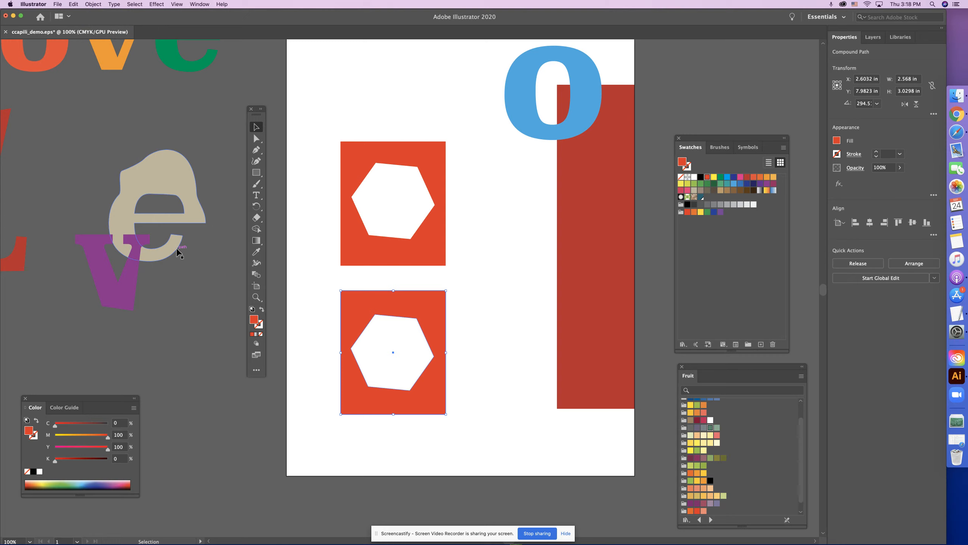
{"action": "mouse_move", "coordinate": [508, 324]}
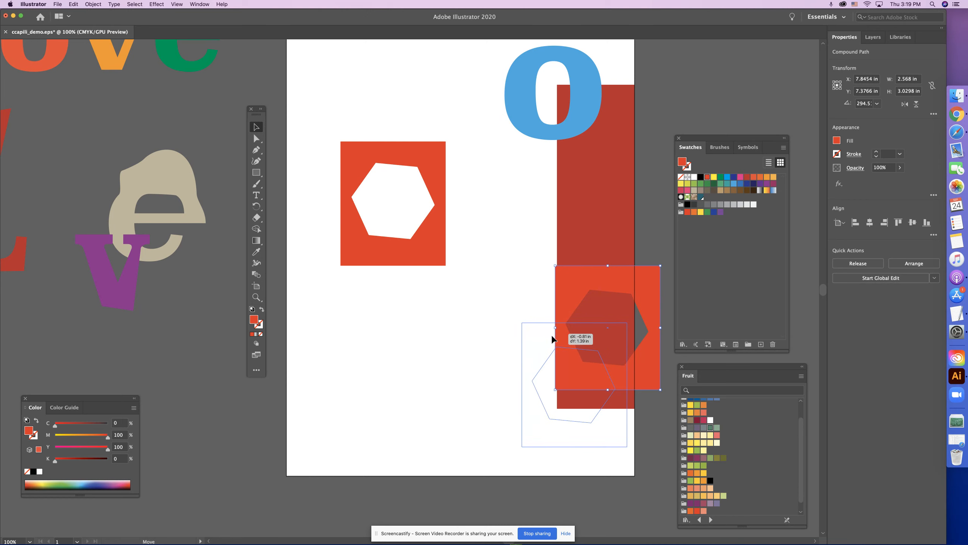
Test the hexagon hole over the red bar, then place the shape below the first rectangle.
{"action": "left_click_drag", "start_coordinate": [587, 340], "coordinate": [558, 392]}
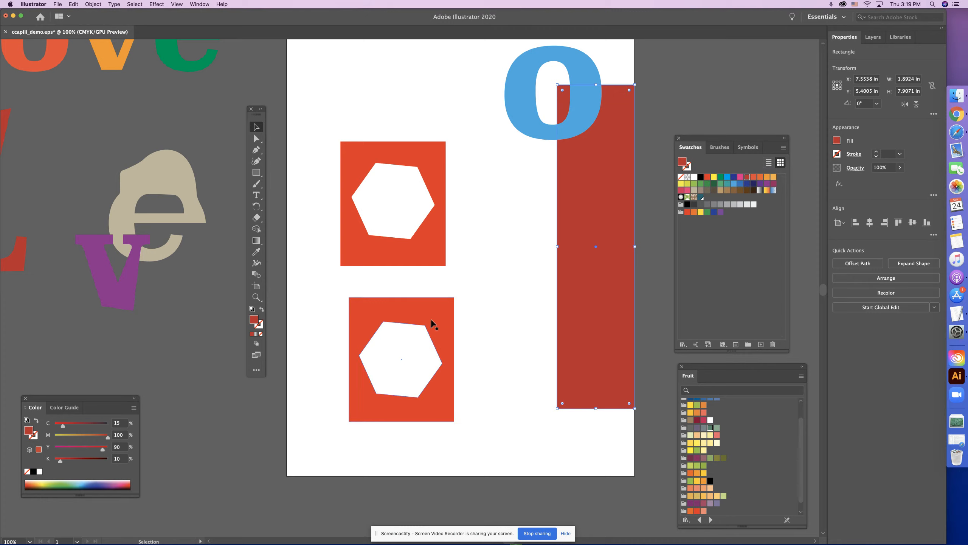
{"action": "left_click_drag", "start_coordinate": [402, 359], "coordinate": [581, 367]}
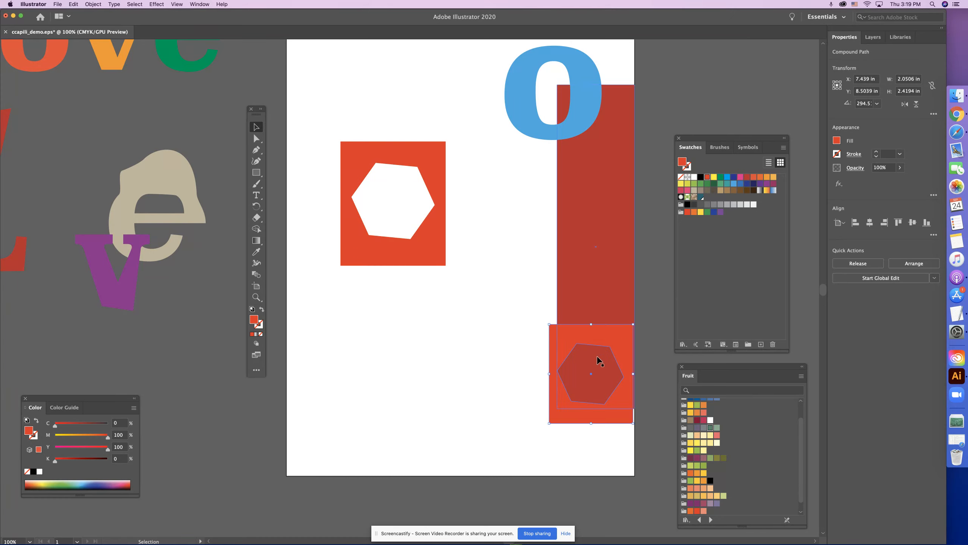
{"action": "left_click_drag", "start_coordinate": [591, 371], "coordinate": [482, 338]}
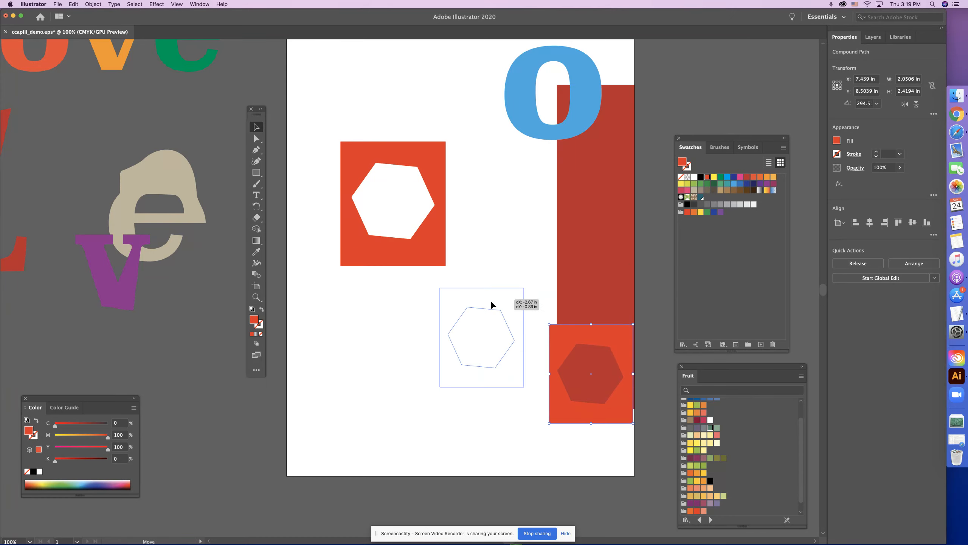
{"action": "left_click_drag", "start_coordinate": [590, 374], "coordinate": [457, 342]}
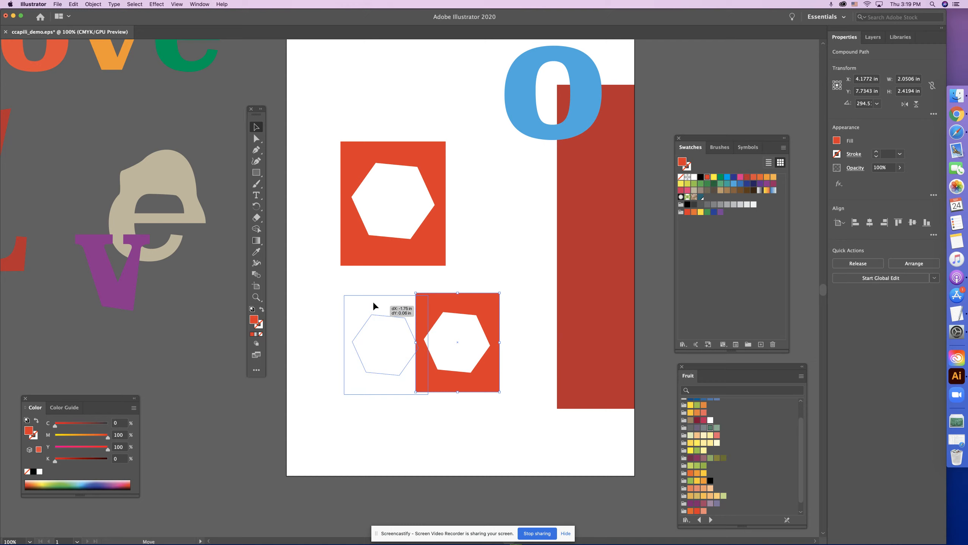
{"action": "left_click_drag", "start_coordinate": [457, 343], "coordinate": [391, 332]}
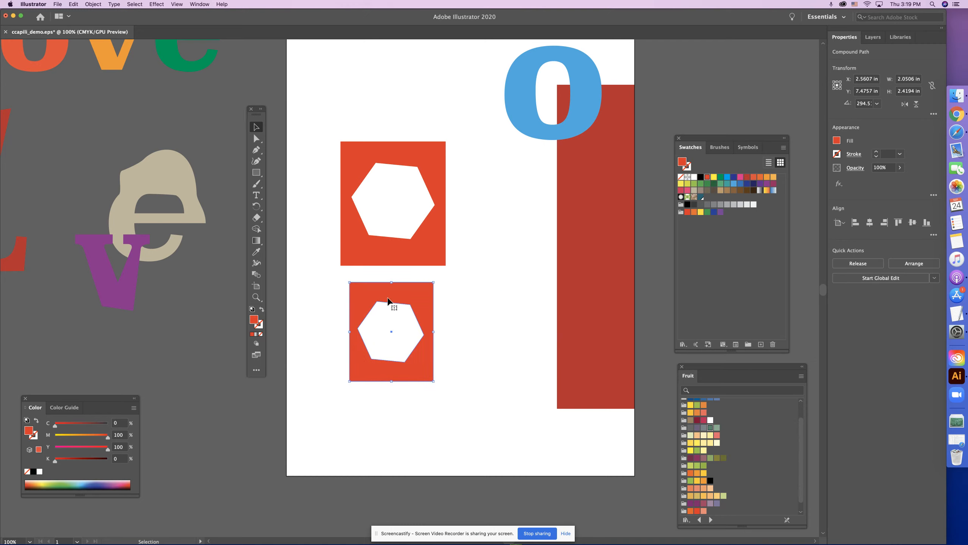
{"action": "left_click", "coordinate": [449, 263]}
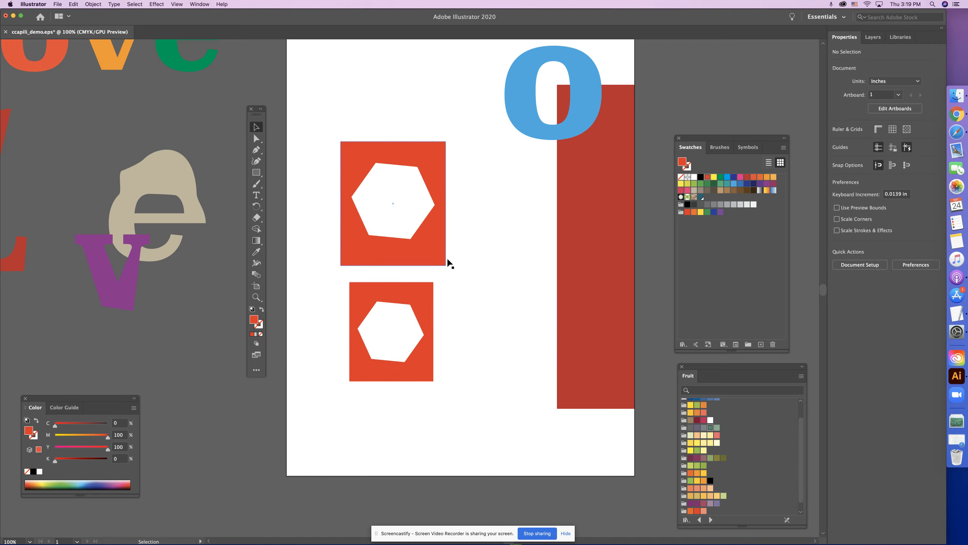
{"action": "left_click", "coordinate": [256, 172]}
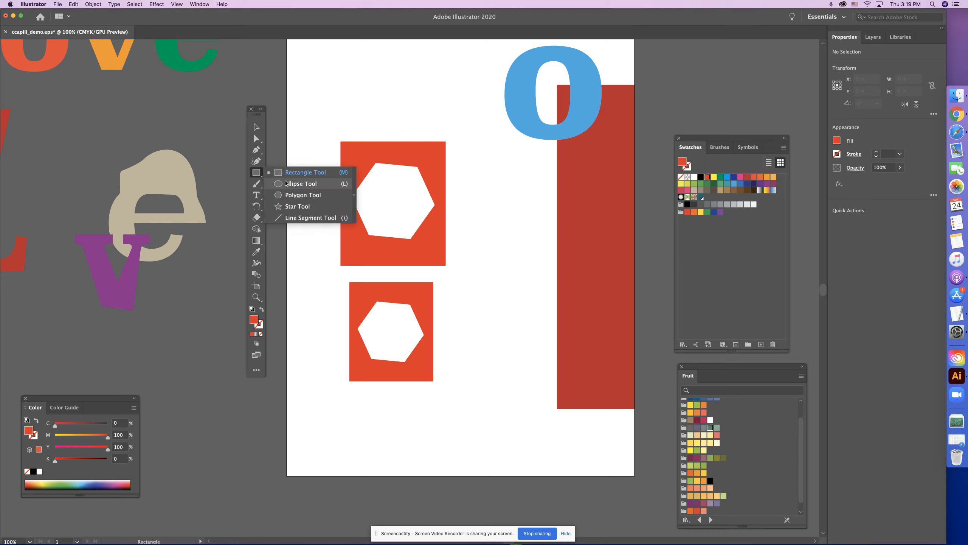
Draw a circle with the Ellipse tool beside the small square and fill it dark blue.
{"action": "left_click", "coordinate": [300, 184]}
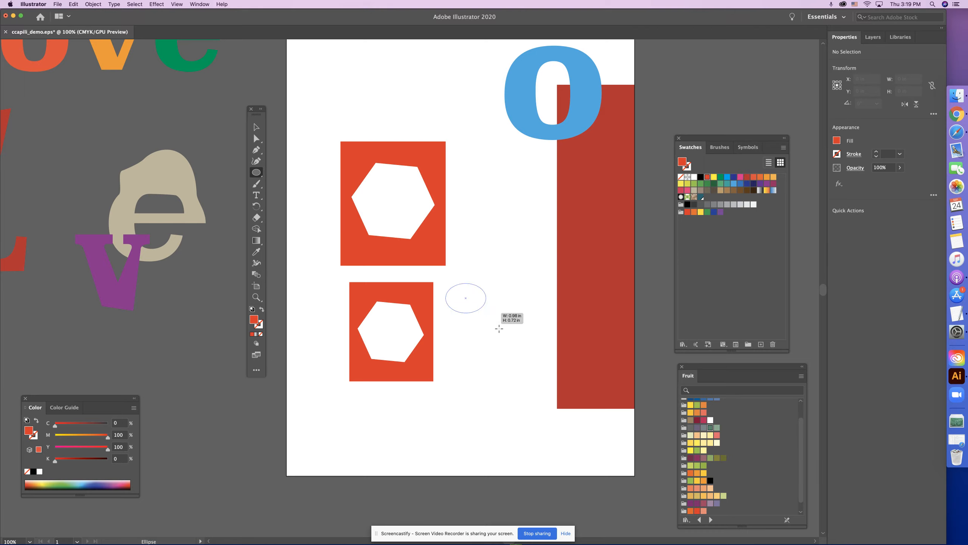
{"action": "left_click_drag", "start_coordinate": [466, 299], "coordinate": [549, 388]}
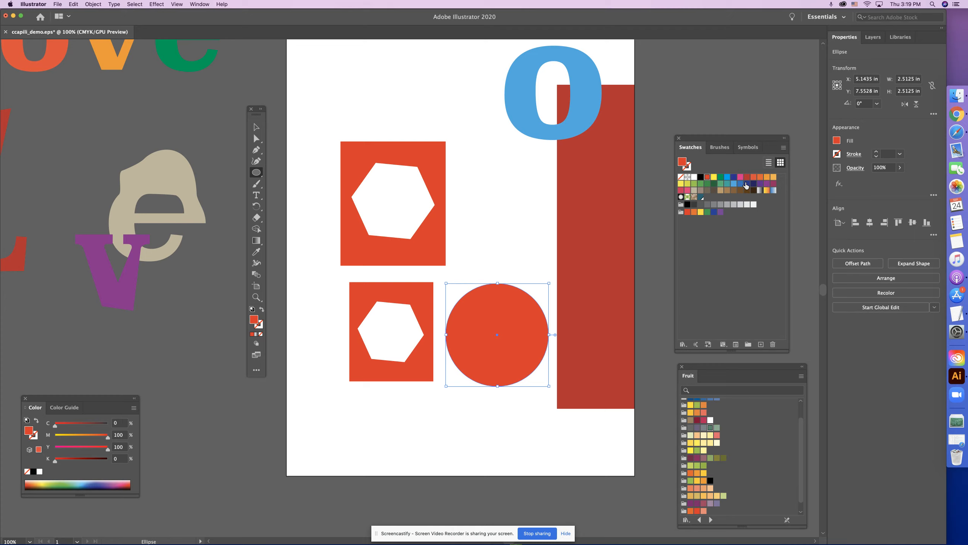
{"action": "left_click", "coordinate": [740, 183]}
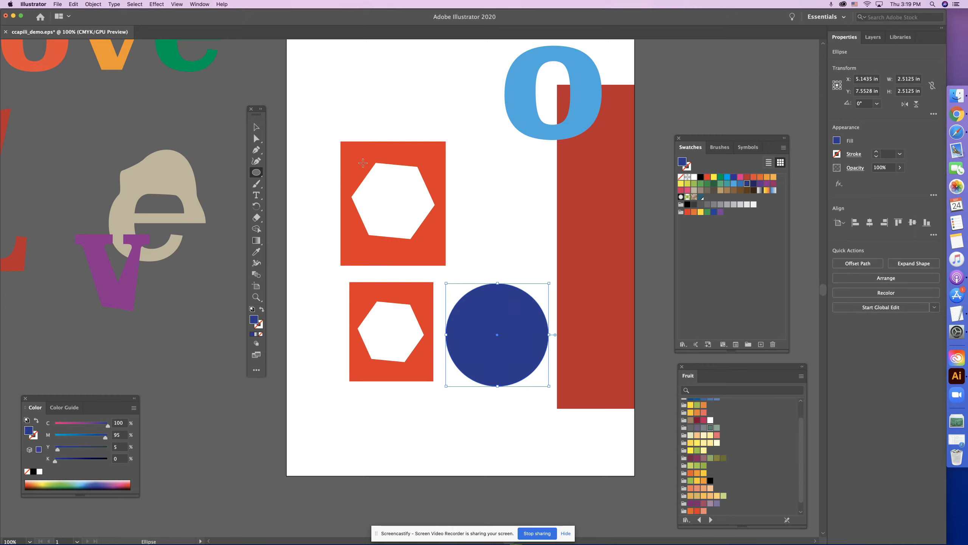
{"action": "left_click", "coordinate": [329, 204]}
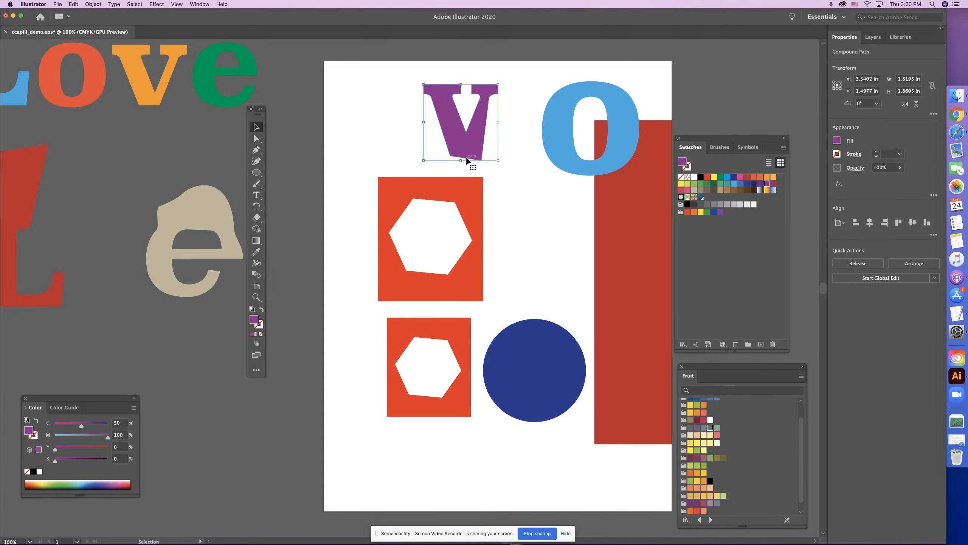
{"action": "mouse_move", "coordinate": [465, 151]}
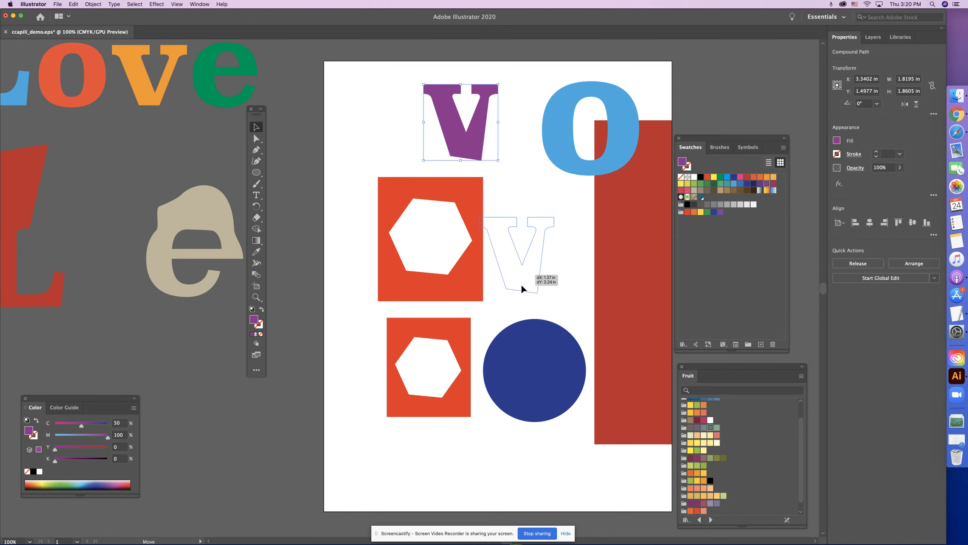
Bring the purple V forward, move it onto the blue circle, and enlarge it to fit.
{"action": "left_click_drag", "start_coordinate": [460, 121], "coordinate": [534, 370]}
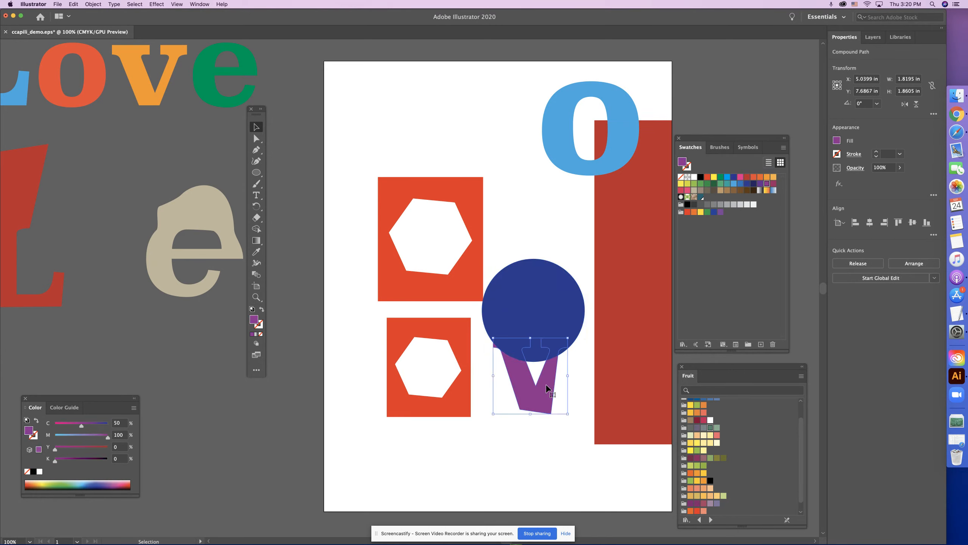
{"action": "left_click", "coordinate": [115, 4]}
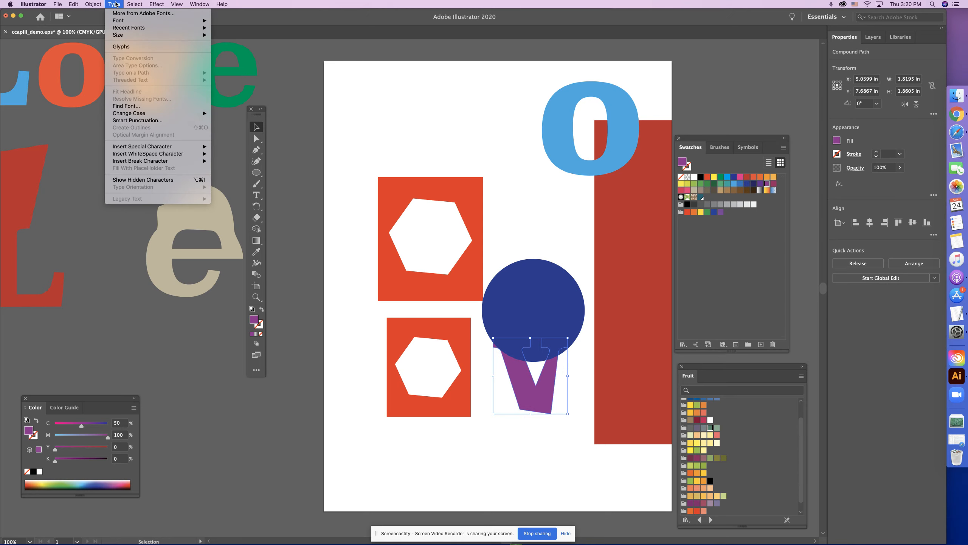
{"action": "left_click", "coordinate": [135, 4]}
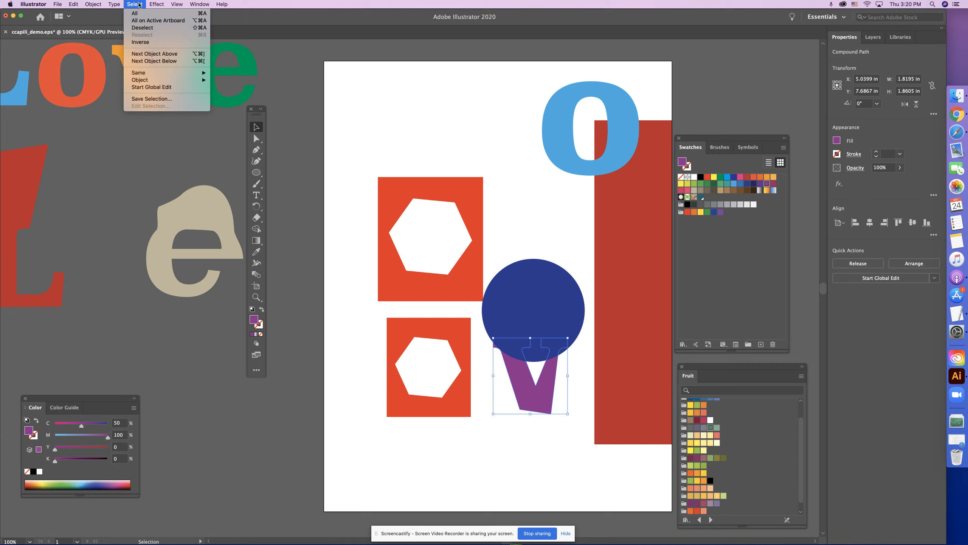
{"action": "left_click", "coordinate": [94, 4]}
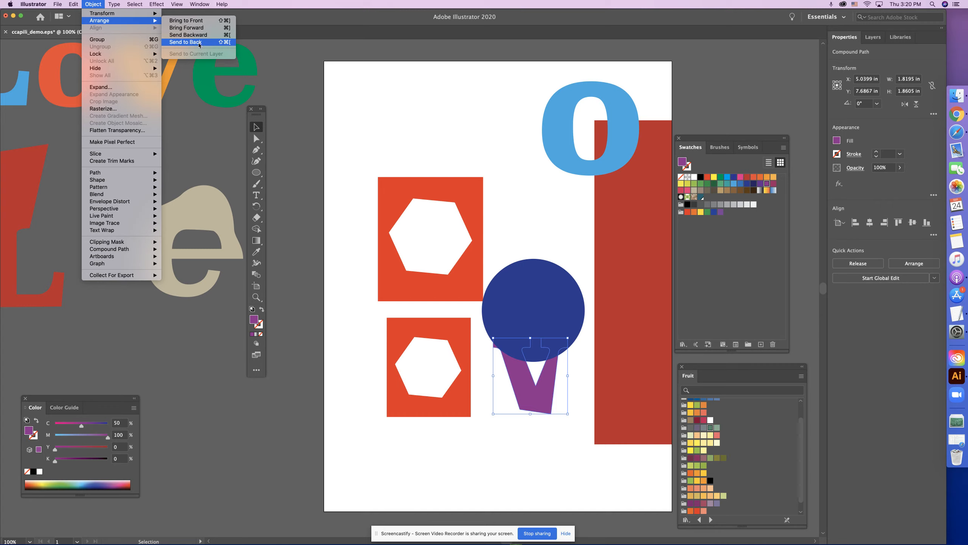
{"action": "left_click", "coordinate": [185, 42]}
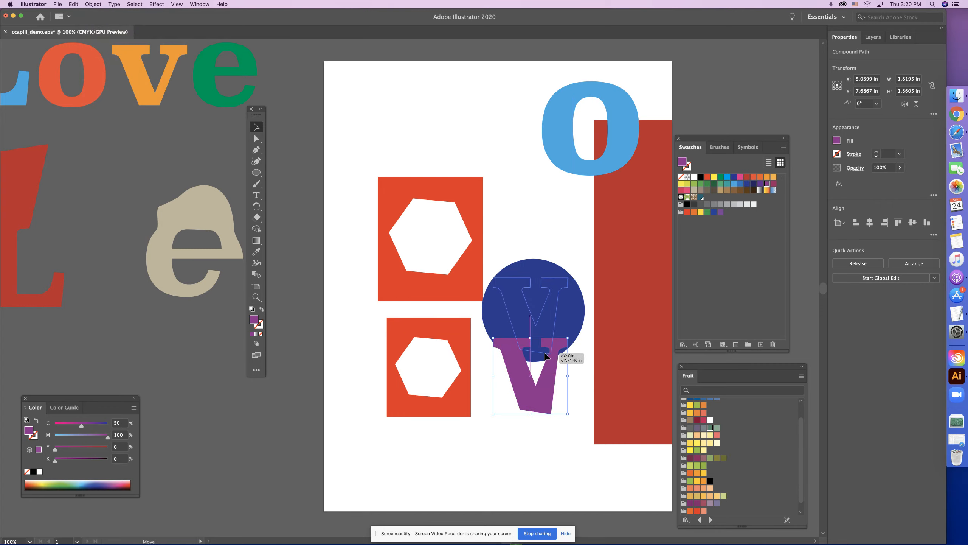
{"action": "left_click_drag", "start_coordinate": [530, 377], "coordinate": [529, 311]}
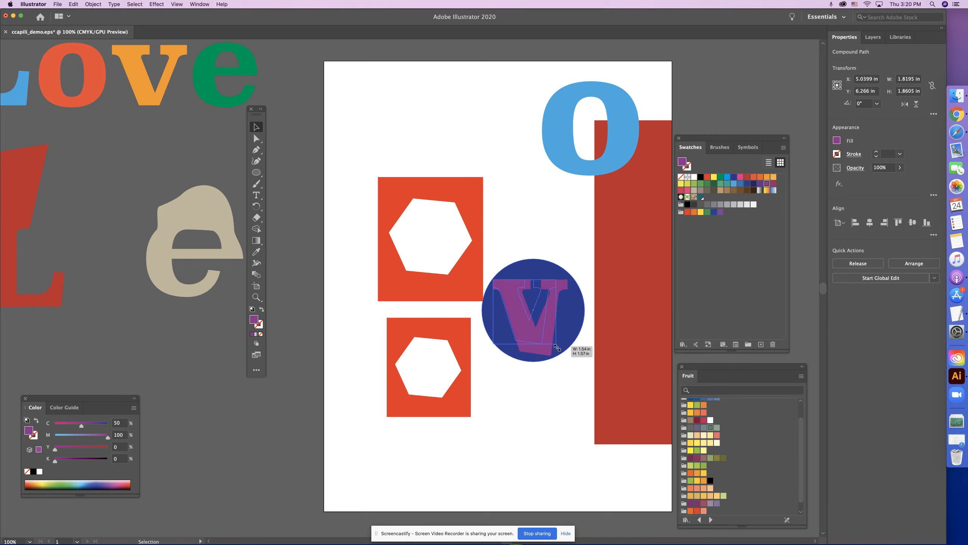
{"action": "left_click_drag", "start_coordinate": [528, 302], "coordinate": [537, 308]}
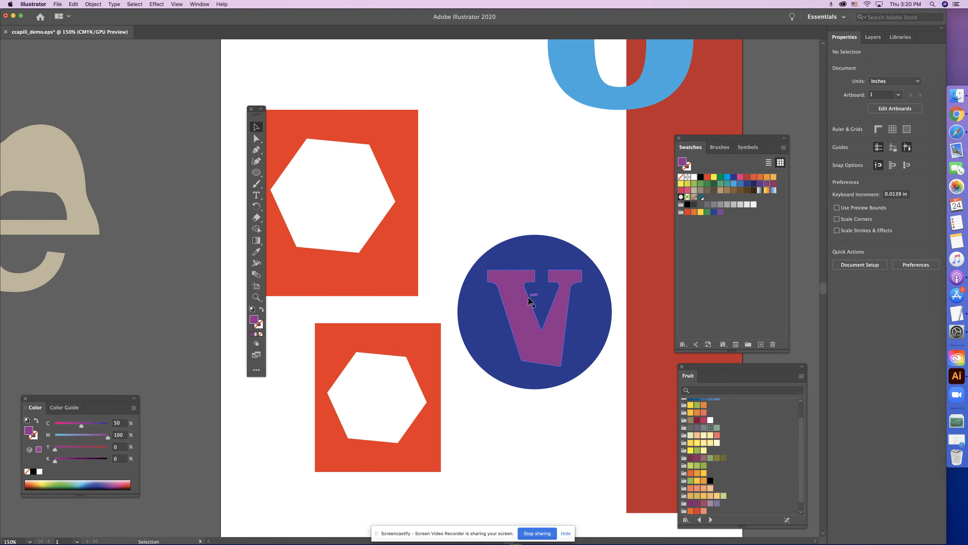
Select the dark blue circle and the V together and make them one compound path.
{"action": "left_click", "coordinate": [529, 301]}
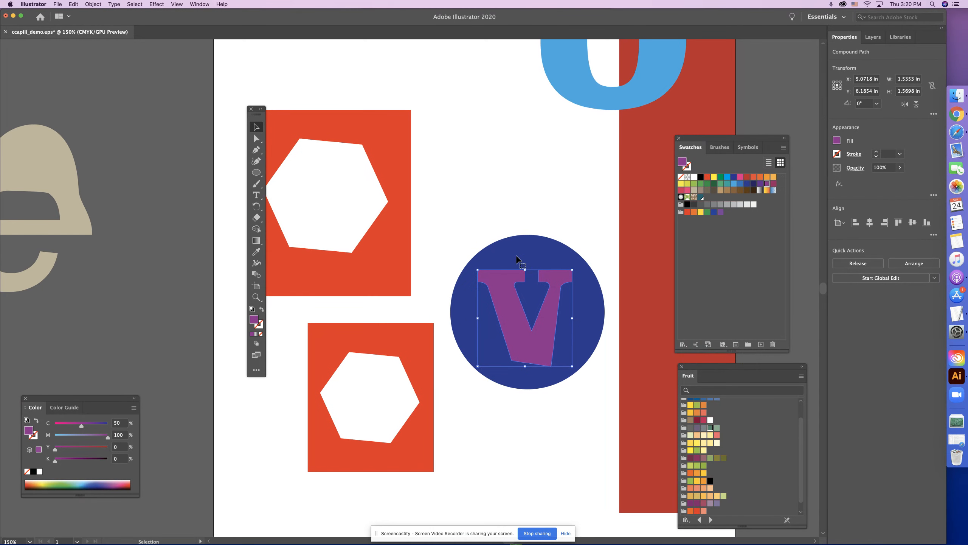
{"action": "left_click", "coordinate": [466, 240]}
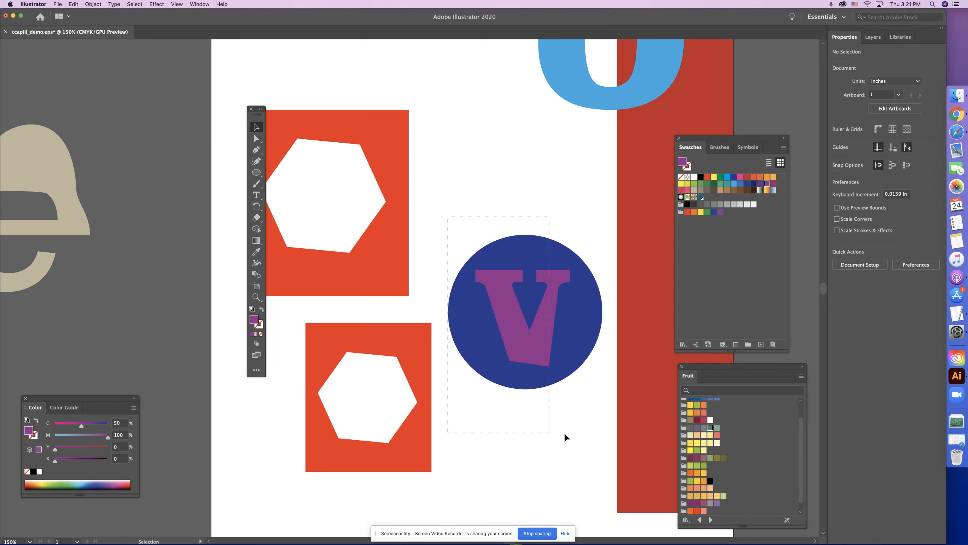
{"action": "left_click", "coordinate": [525, 308]}
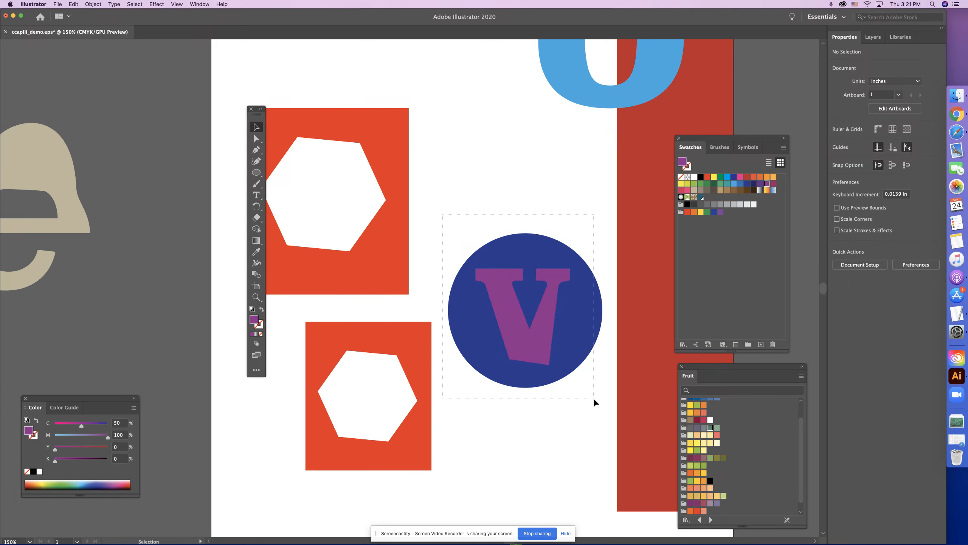
{"action": "left_click", "coordinate": [525, 308]}
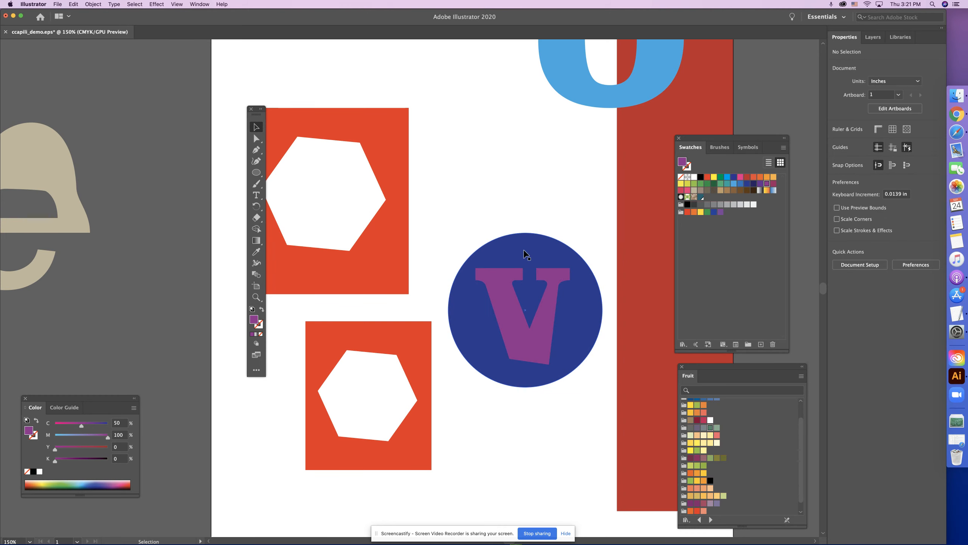
{"action": "left_click", "coordinate": [524, 309]}
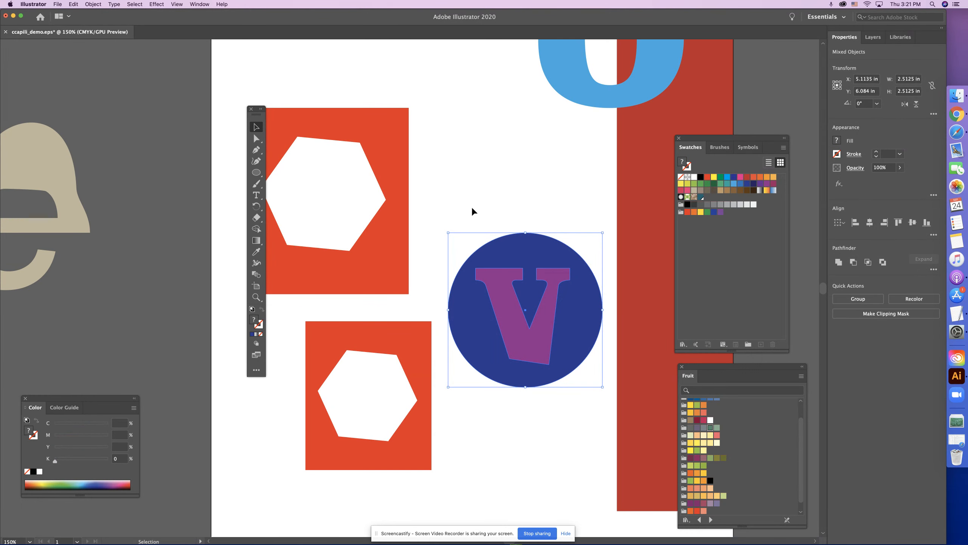
{"action": "mouse_move", "coordinate": [571, 411]}
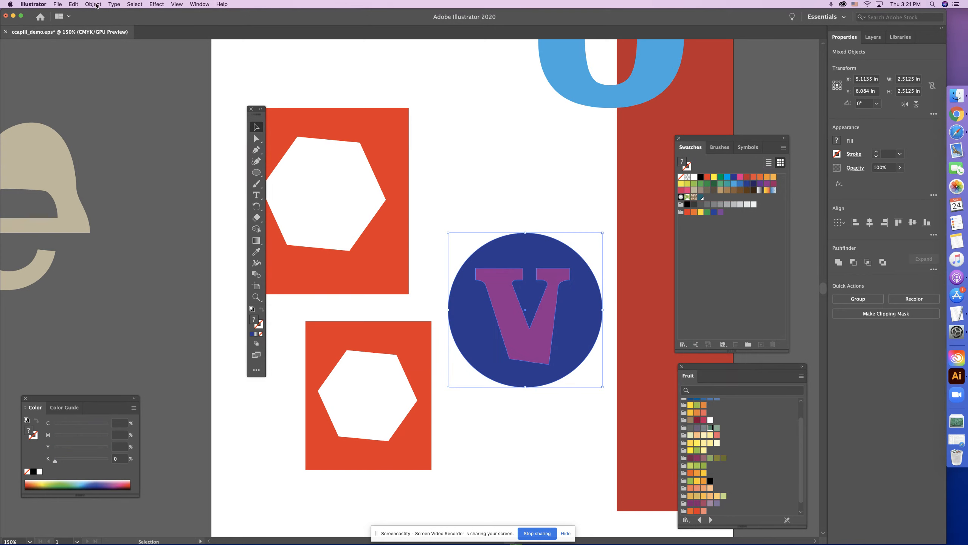
{"action": "left_click", "coordinate": [93, 4]}
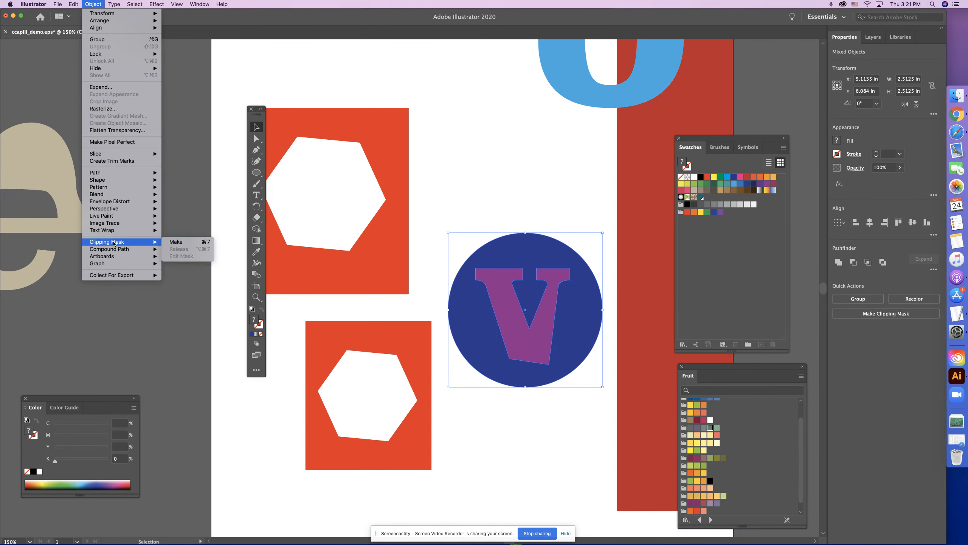
{"action": "mouse_move", "coordinate": [109, 249]}
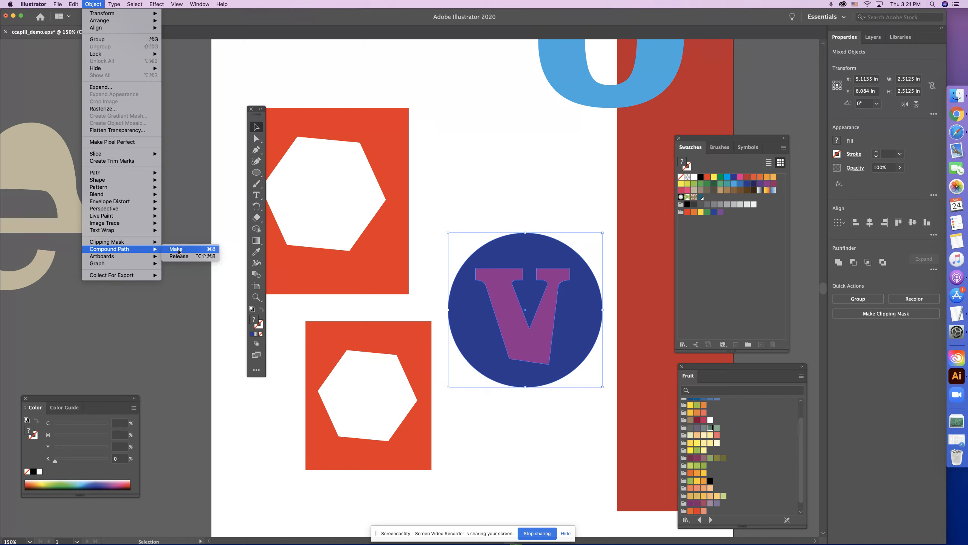
{"action": "left_click", "coordinate": [176, 249]}
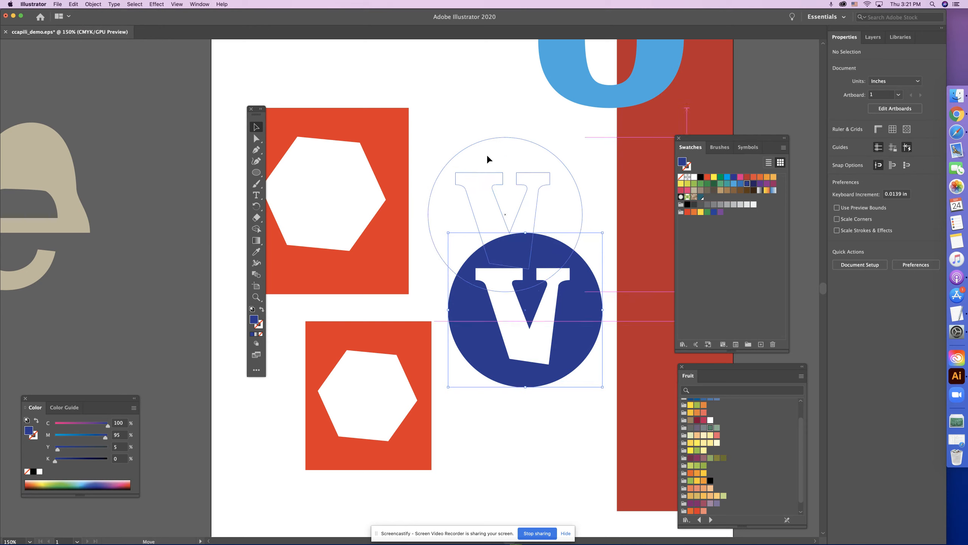
Fill the V-cut circle with dark green and drag it beside the top orange square.
{"action": "left_click", "coordinate": [724, 183]}
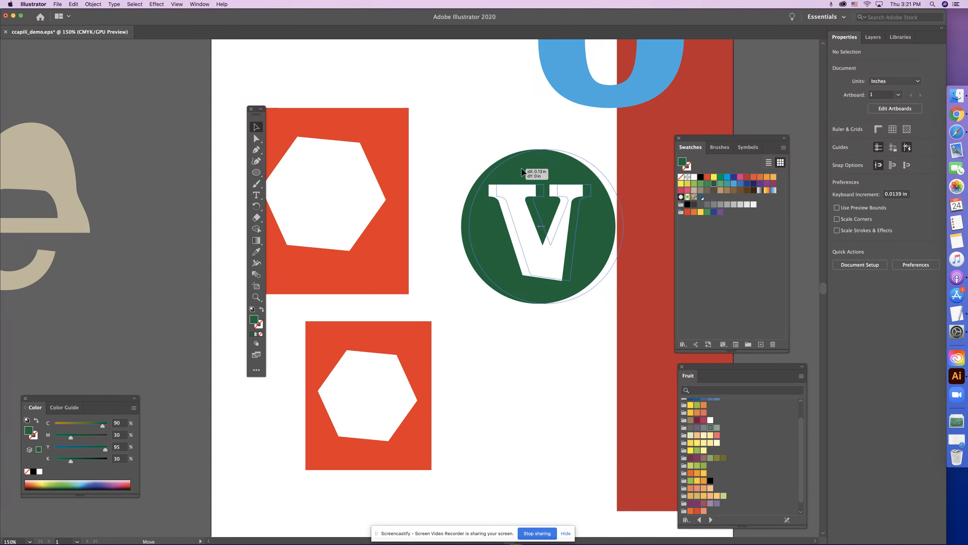
{"action": "left_click_drag", "start_coordinate": [525, 223], "coordinate": [584, 260]}
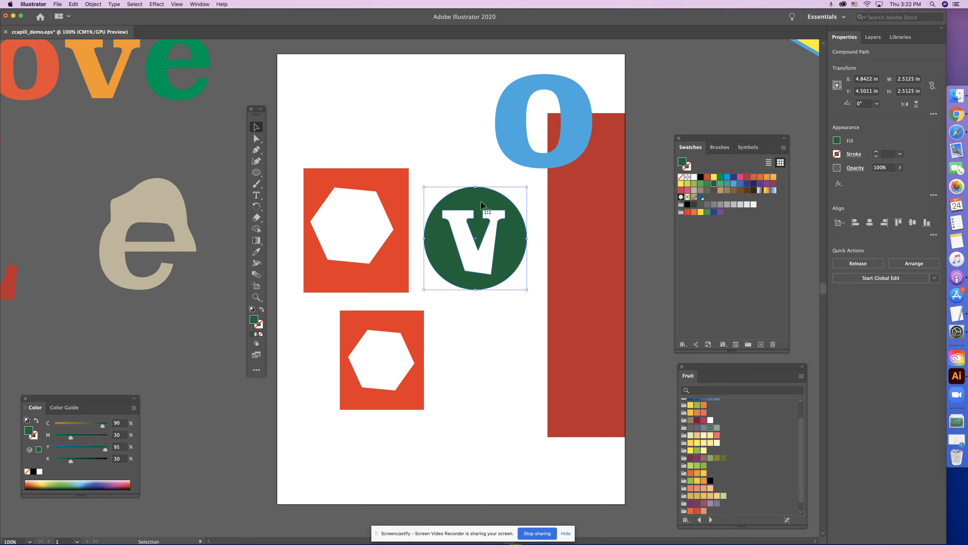
Test the green circle's V hole over the red bar, then rearrange it and the hexagon square.
{"action": "left_click_drag", "start_coordinate": [476, 238], "coordinate": [490, 360]}
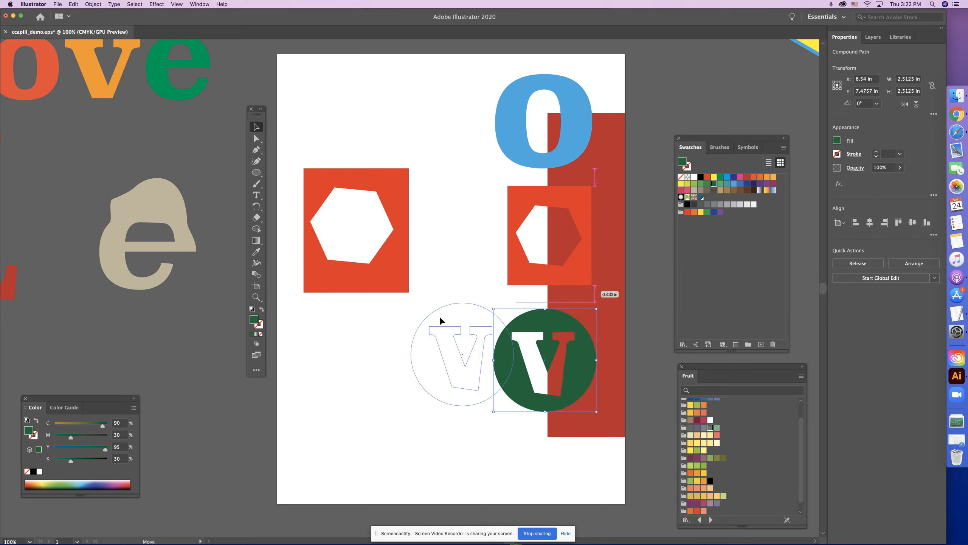
{"action": "left_click_drag", "start_coordinate": [544, 359], "coordinate": [422, 355]}
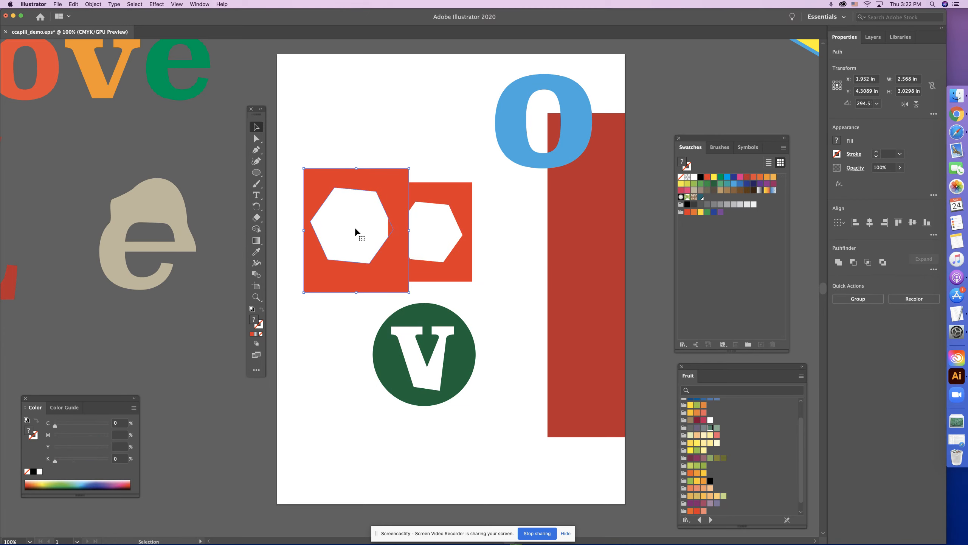
{"action": "left_click_drag", "start_coordinate": [355, 232], "coordinate": [423, 231]}
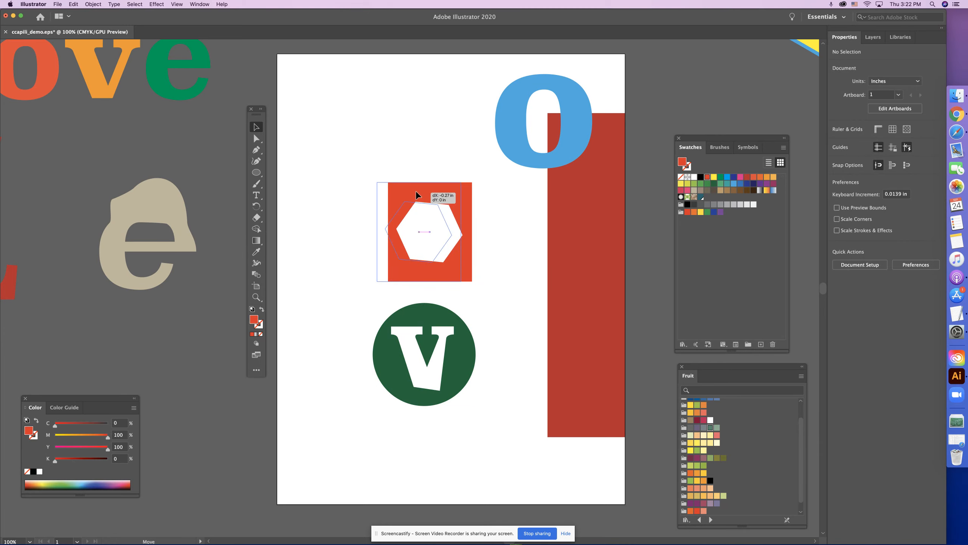